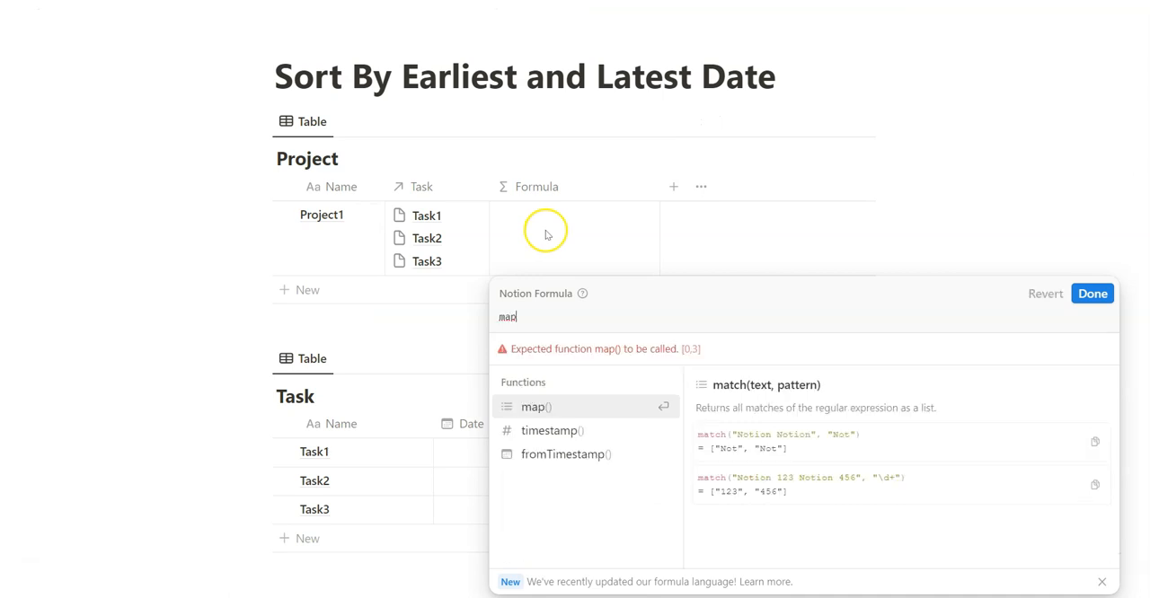
# Write map(Task, current.Date) so the Formula column lists November 12, November 23 and December 1.
pyautogui.write('(')
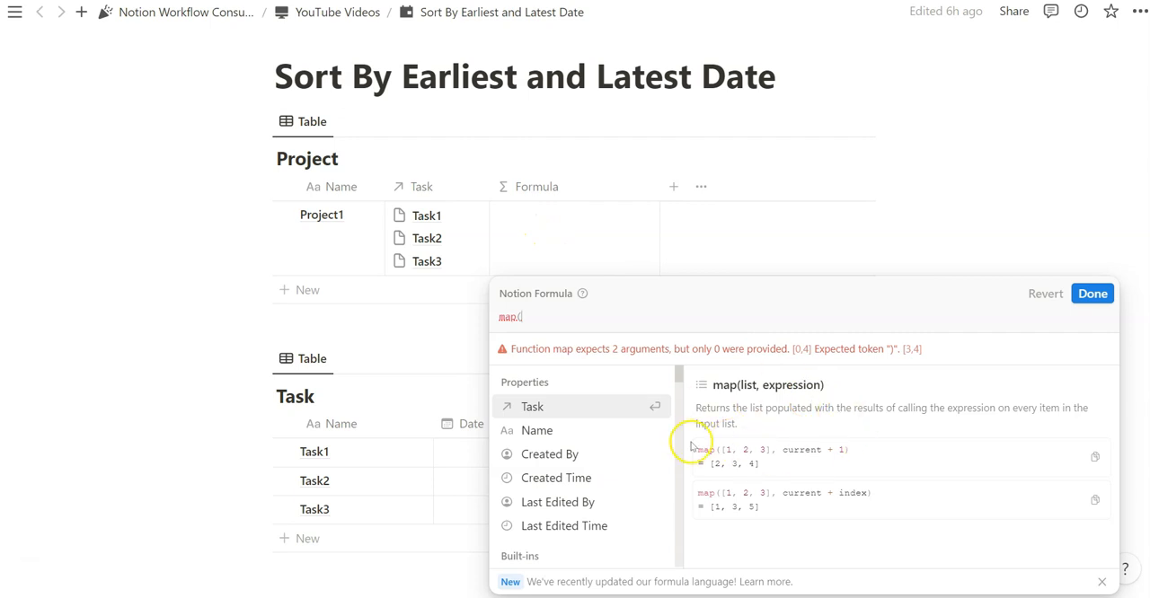
pyautogui.moveTo(681, 312)
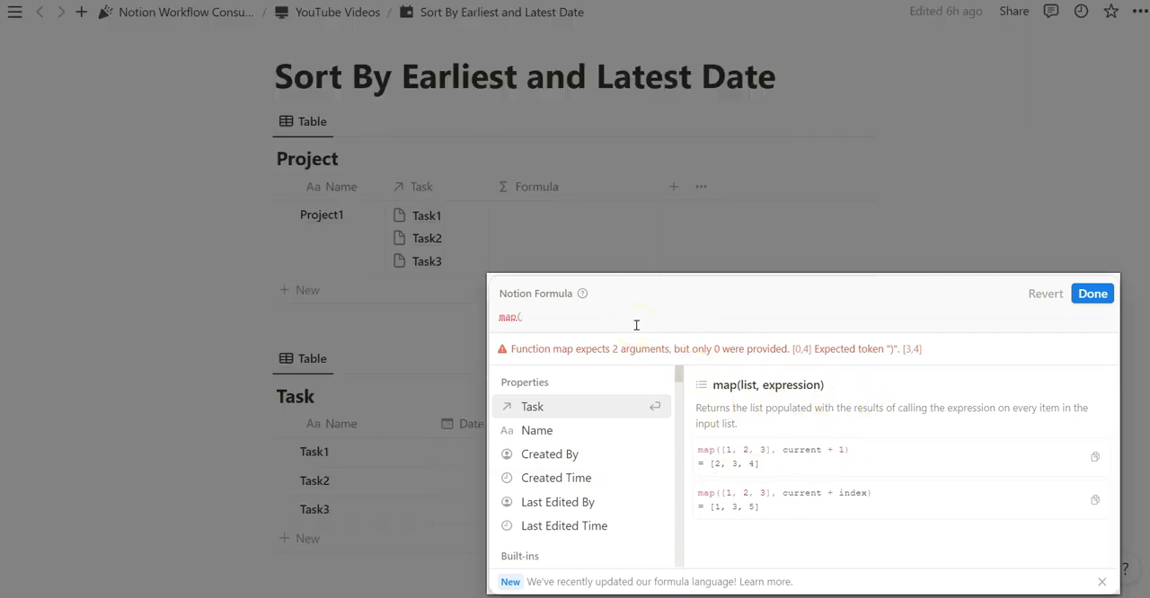
pyautogui.click(531, 406)
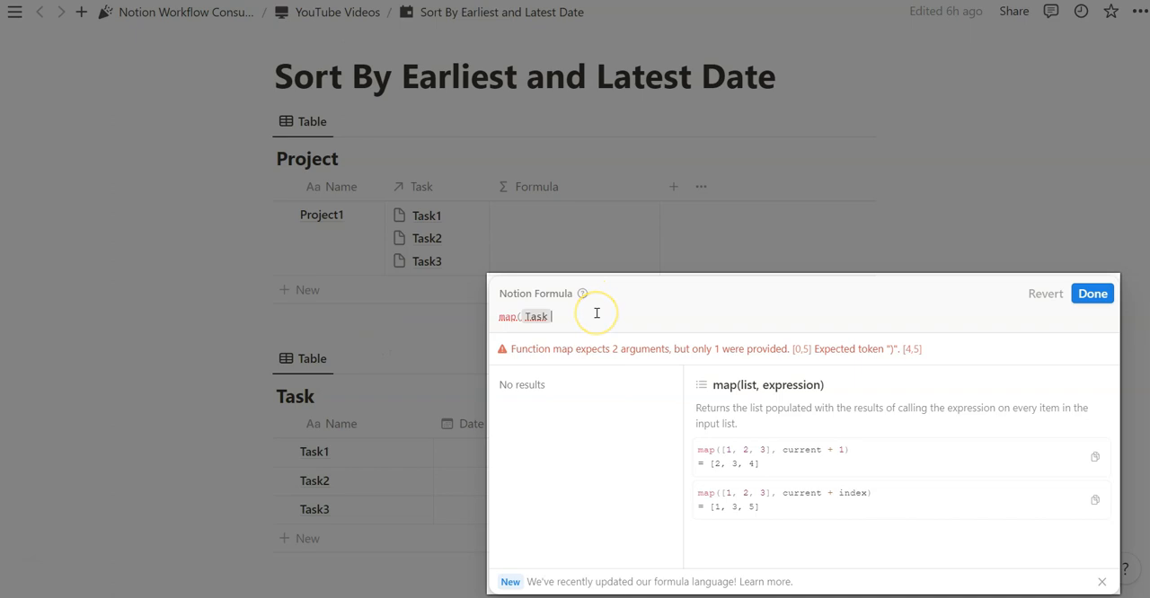
pyautogui.write(',current,')
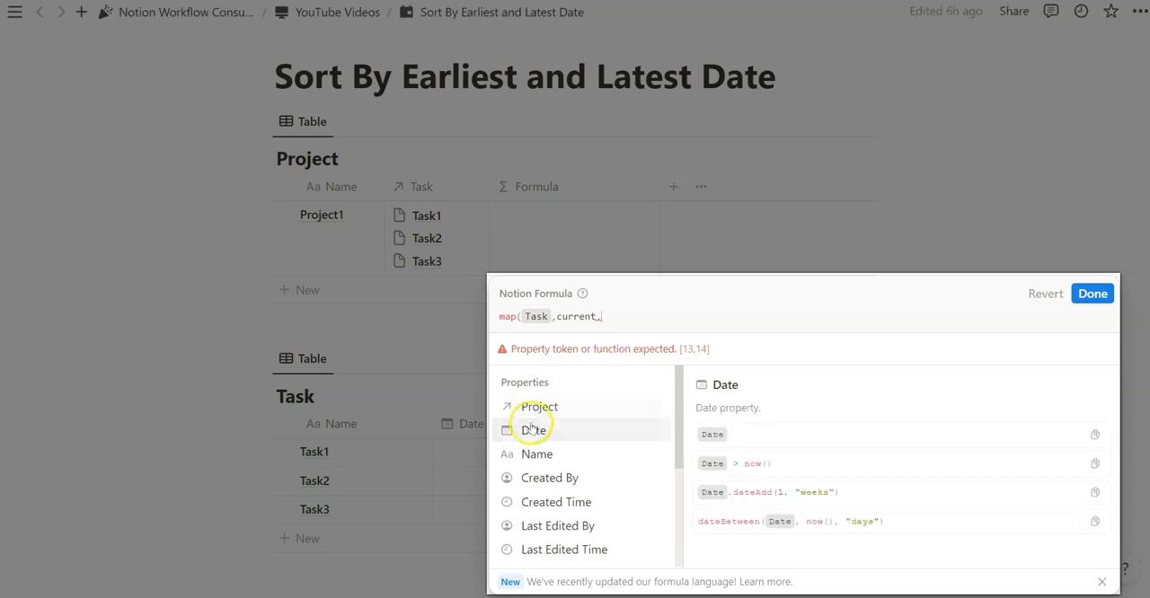
pyautogui.click(531, 429)
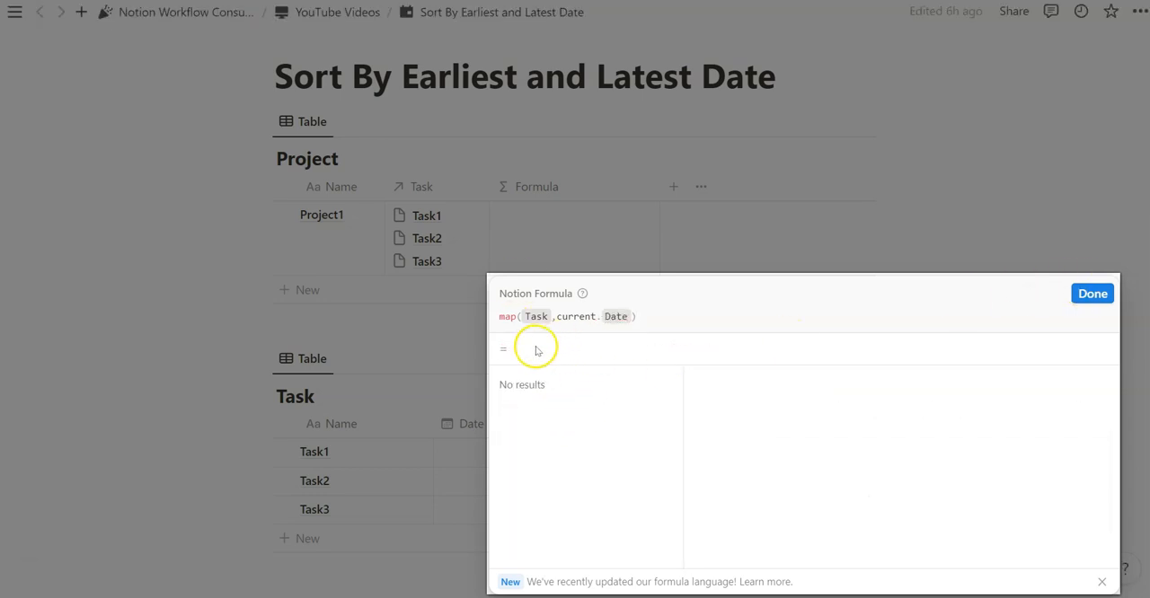
pyautogui.click(1093, 294)
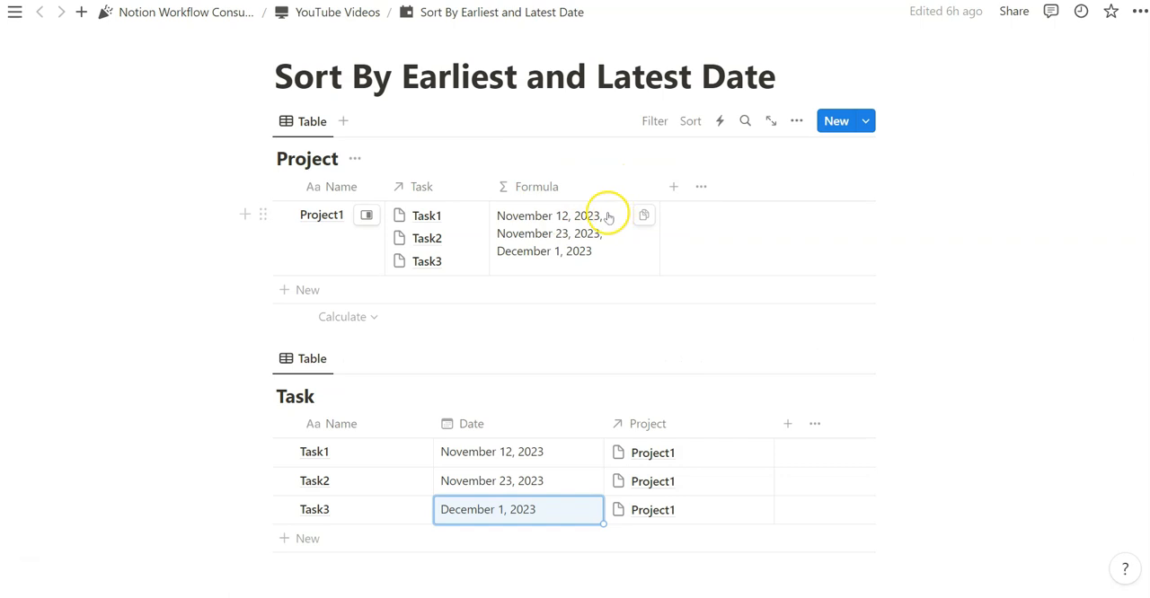
pyautogui.moveTo(595, 254)
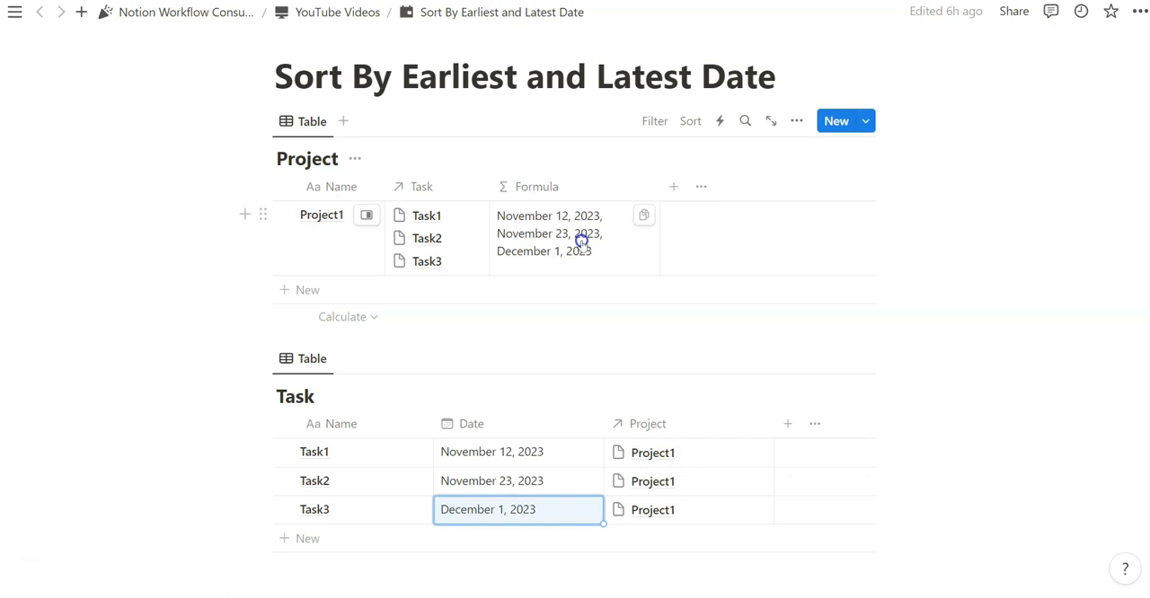
# Reopen the Project1 formula editor with a new empty line below the map formula.
pyautogui.click(548, 233)
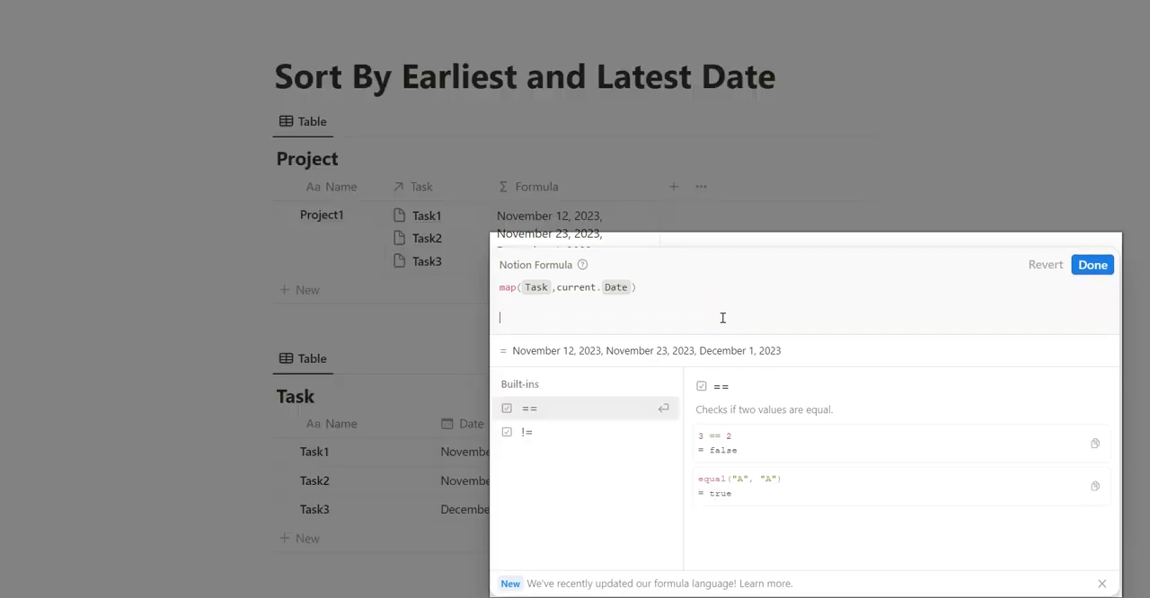
# Add a /*sort*/ comment and .sort(), testing with Task2 moved to December 30, 2023.
pyautogui.write('/*sort*/')
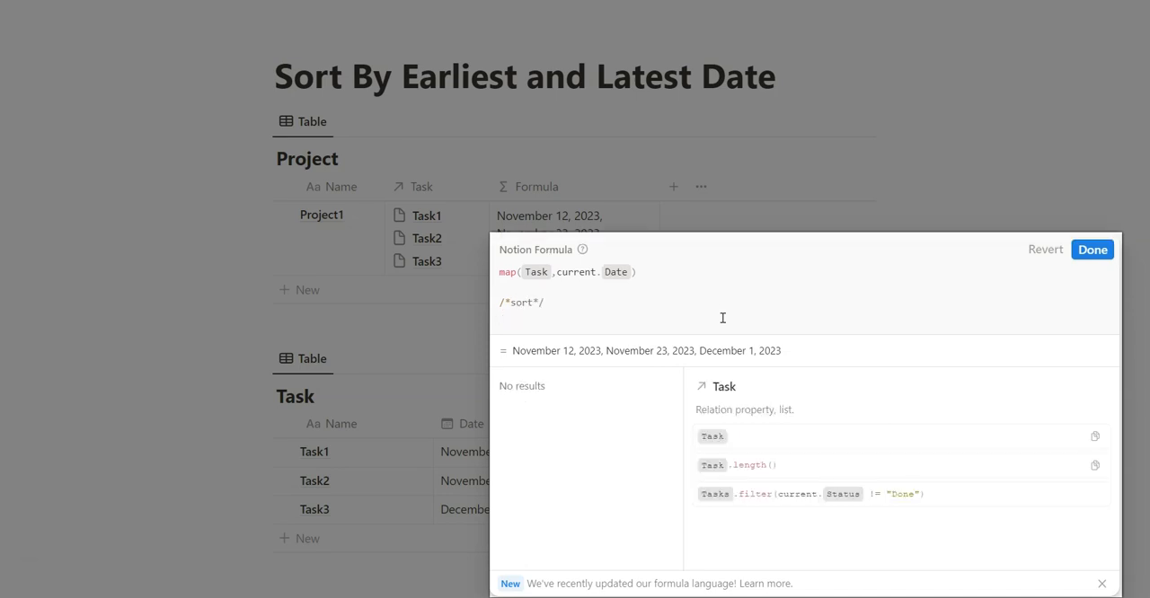
pyautogui.write('.sort(')
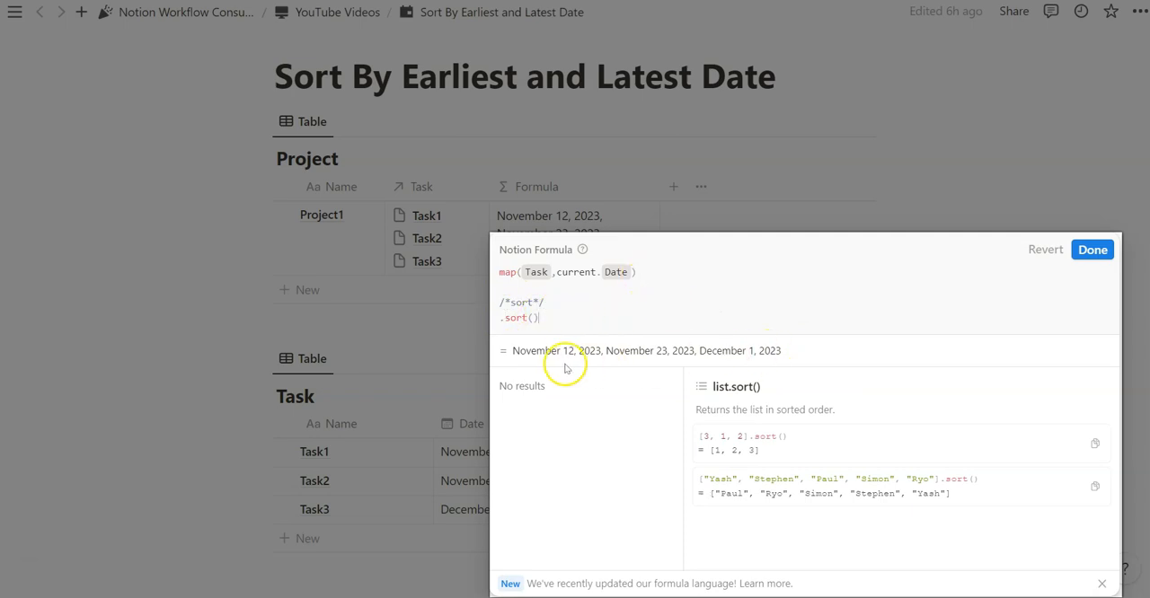
pyautogui.click(1092, 249)
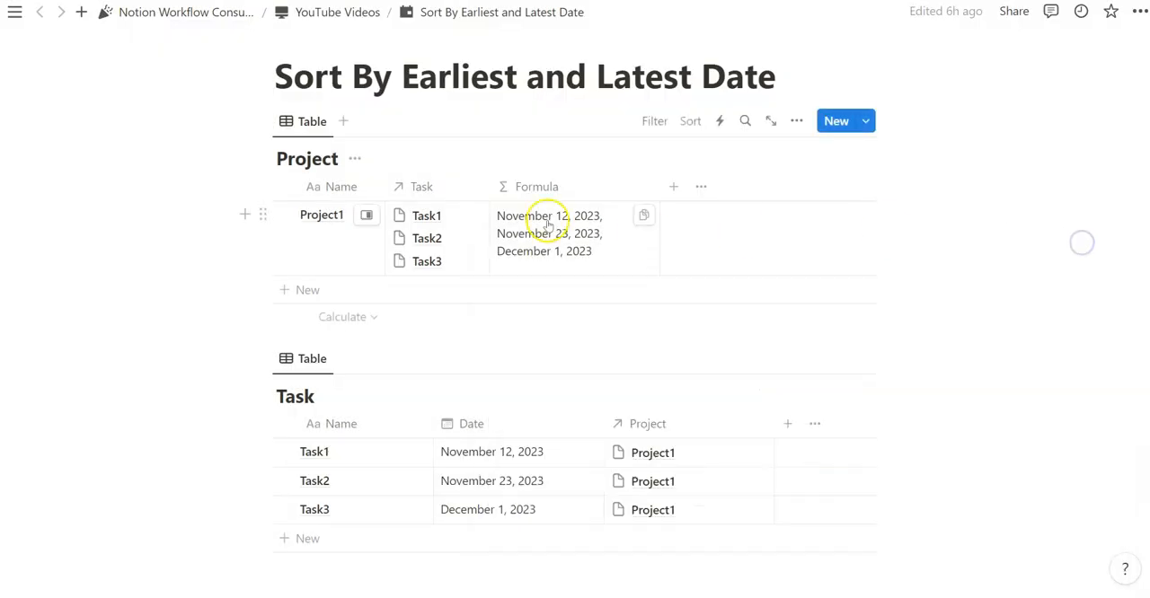
pyautogui.click(547, 233)
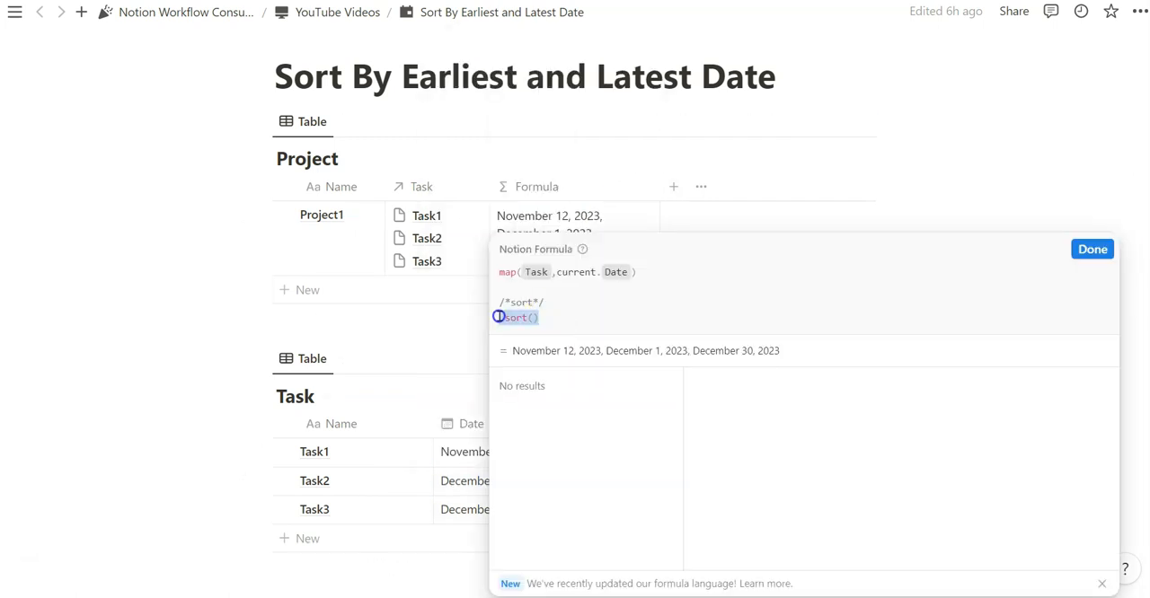
pyautogui.click(1093, 249)
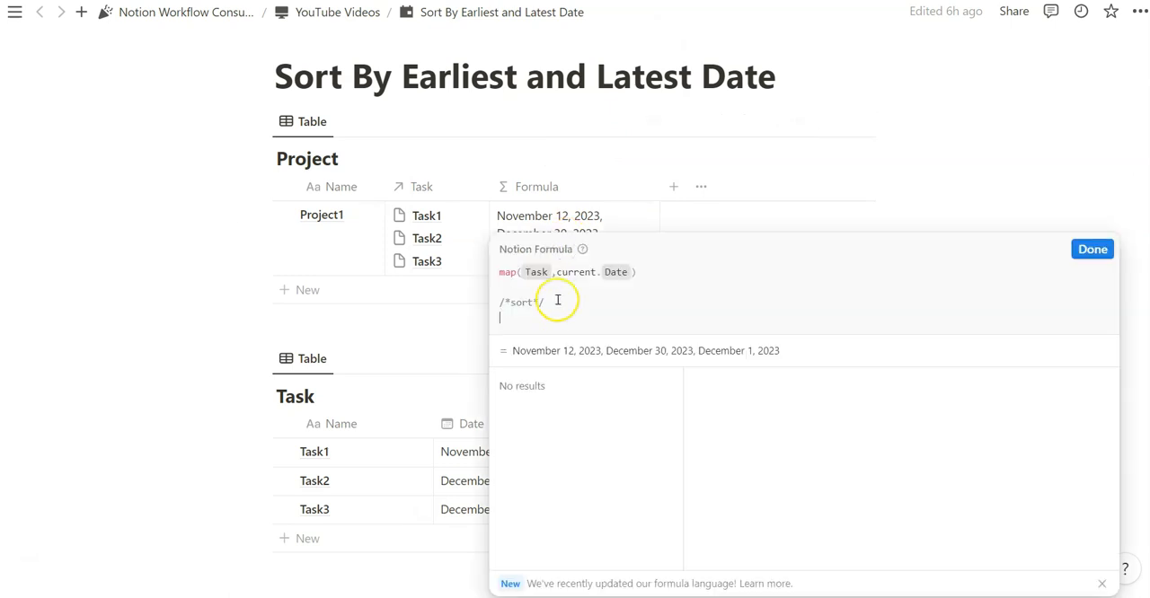
pyautogui.click(1092, 249)
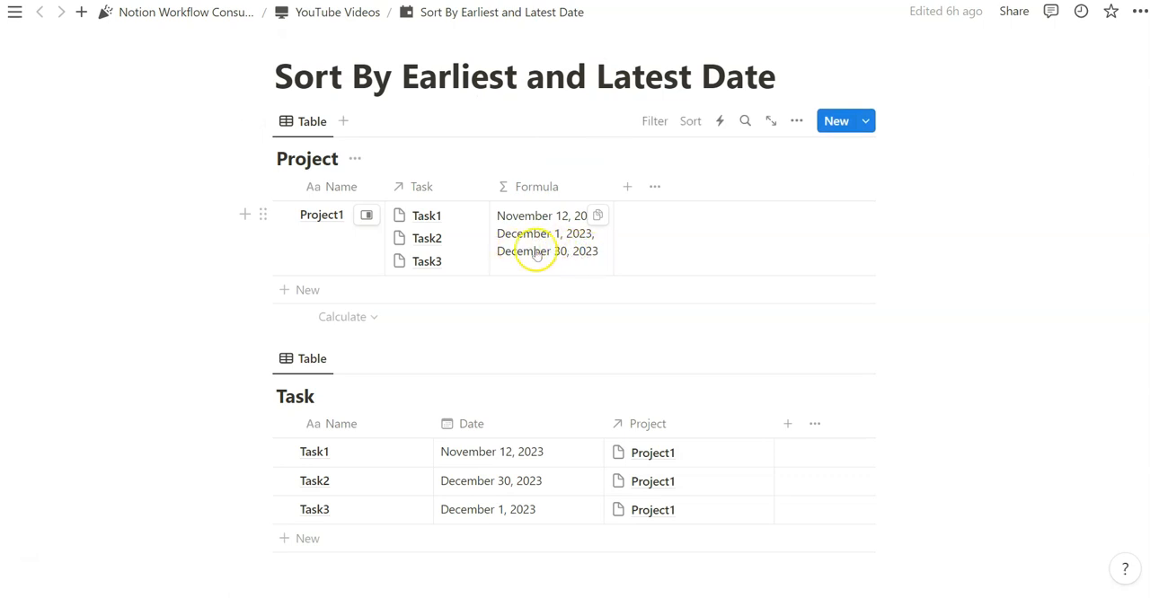
pyautogui.moveTo(554, 235)
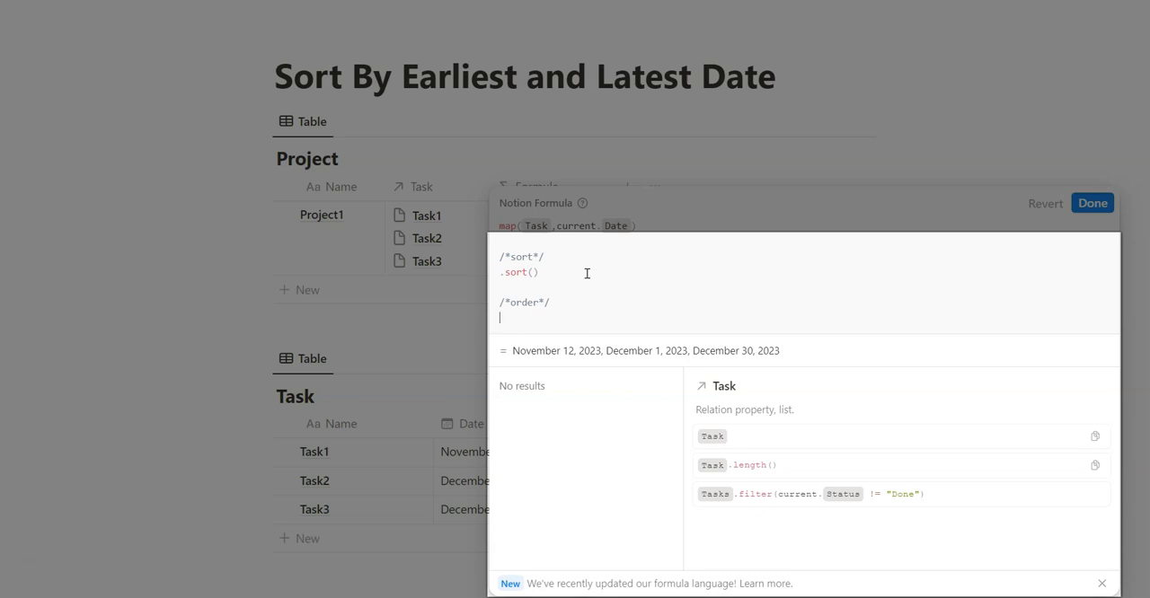
# Append .first() so the formula returns only November 12, 2023, and apply it.
pyautogui.write('.first()')
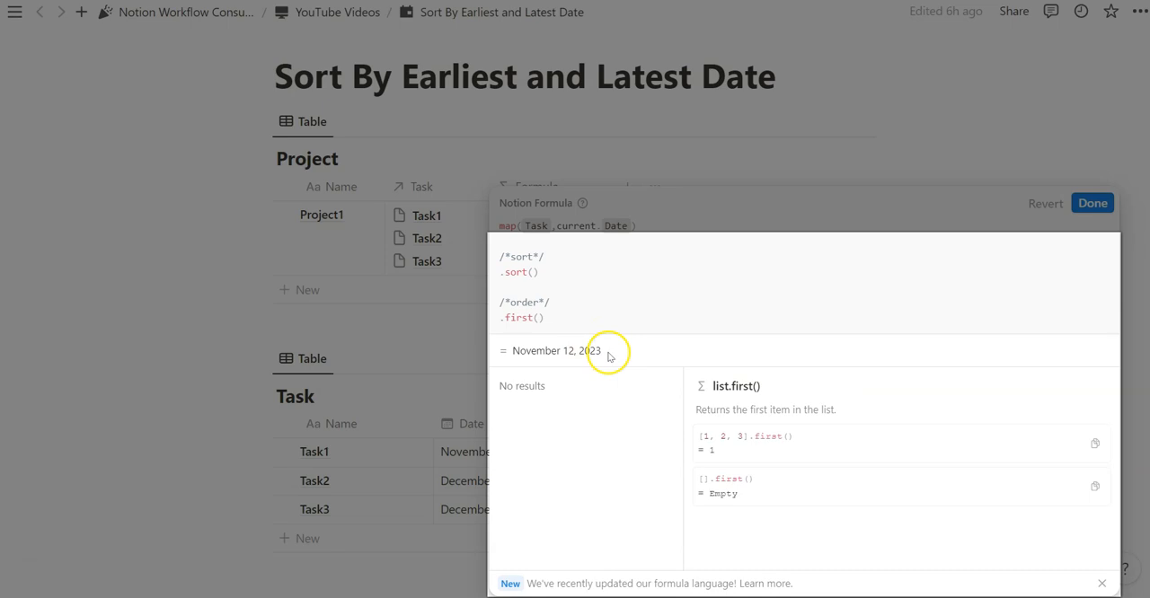
pyautogui.moveTo(620, 350)
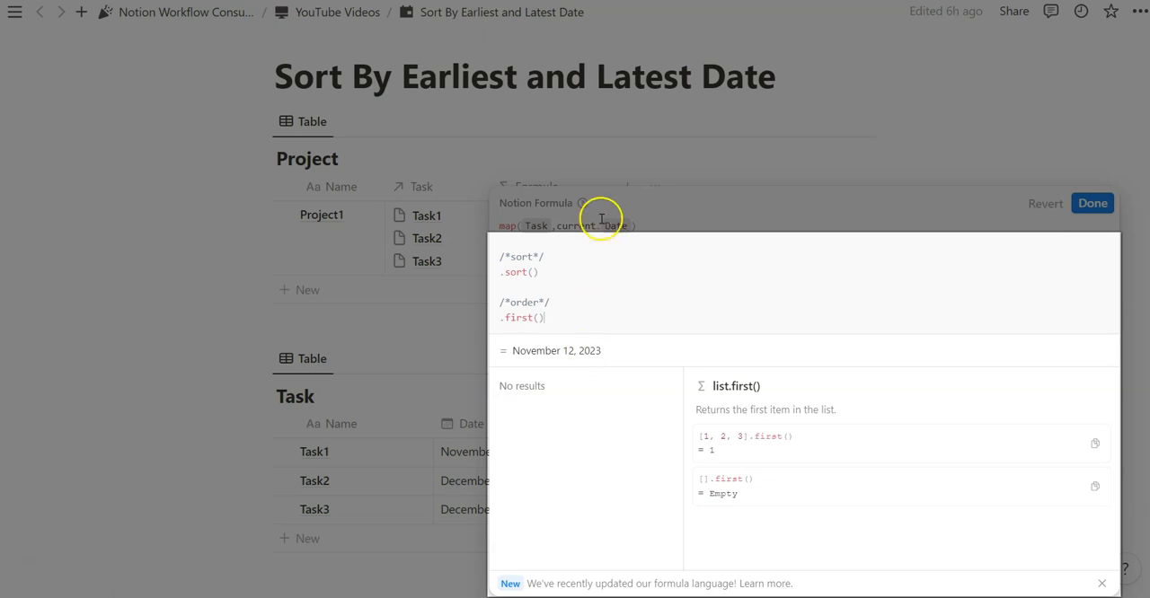
pyautogui.click(1092, 203)
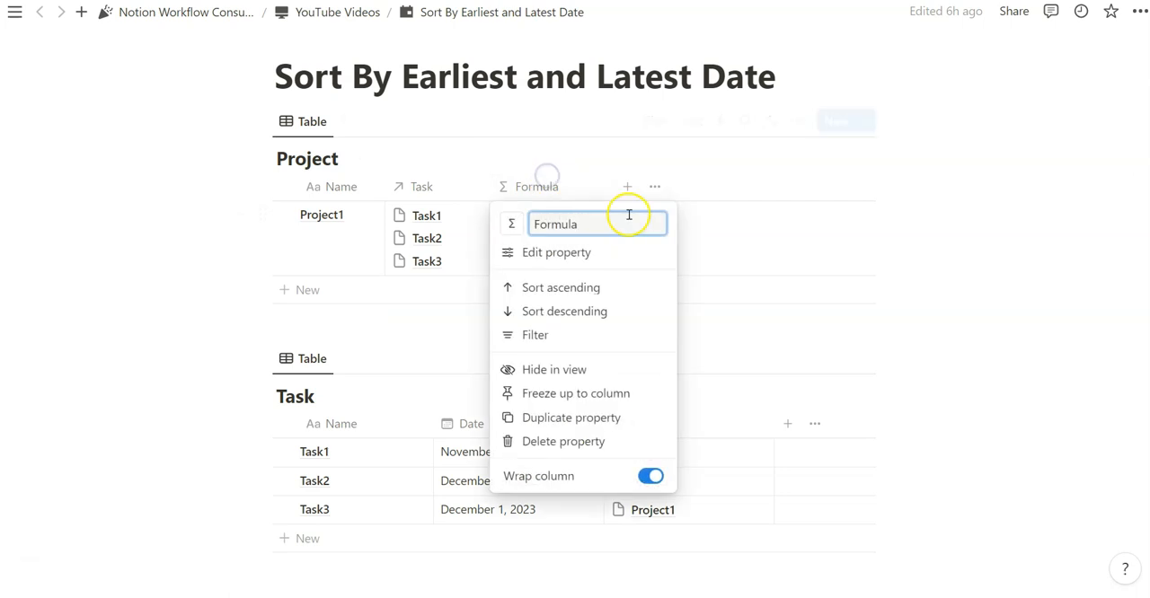
# Rename the column 'Earliest Date', duplicate it, and change the copy's formula to .last().
pyautogui.write('Earliest Date')
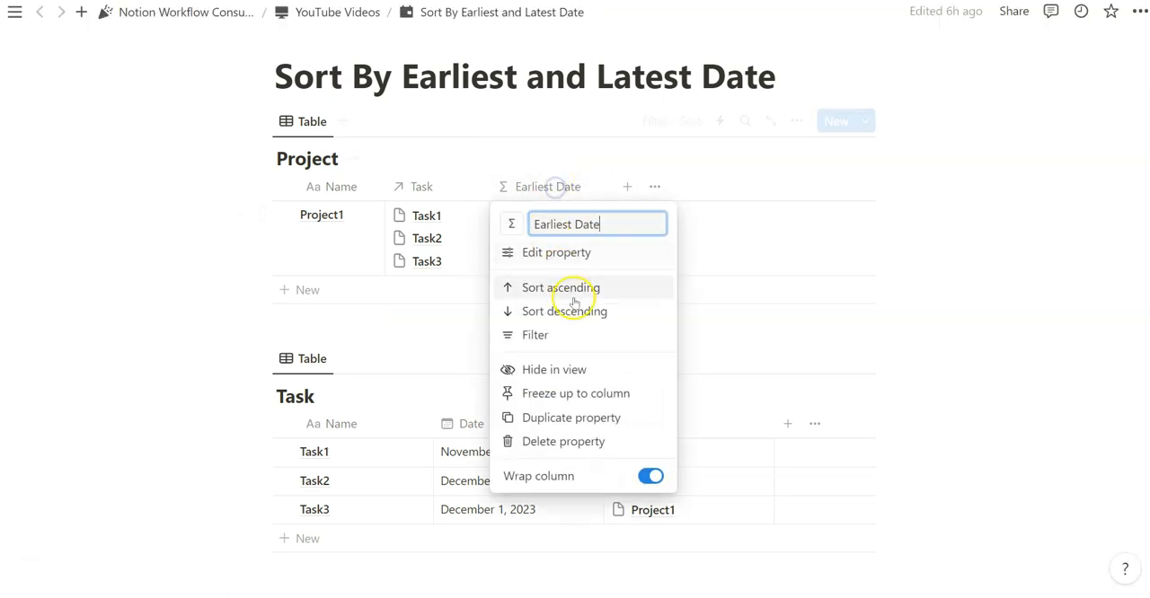
pyautogui.click(561, 287)
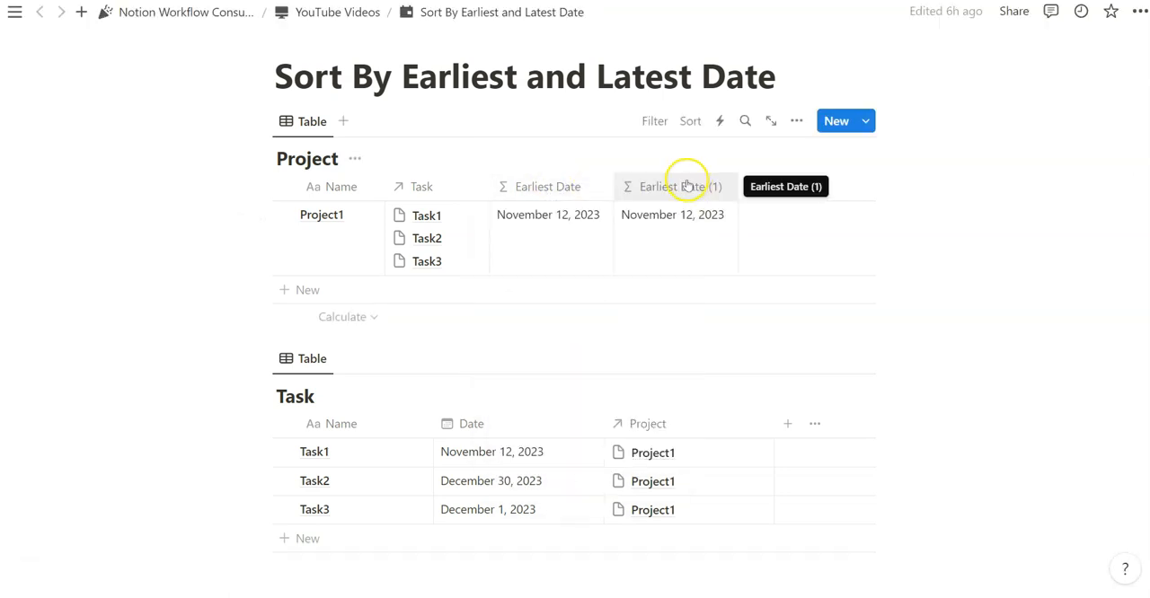
pyautogui.click(687, 186)
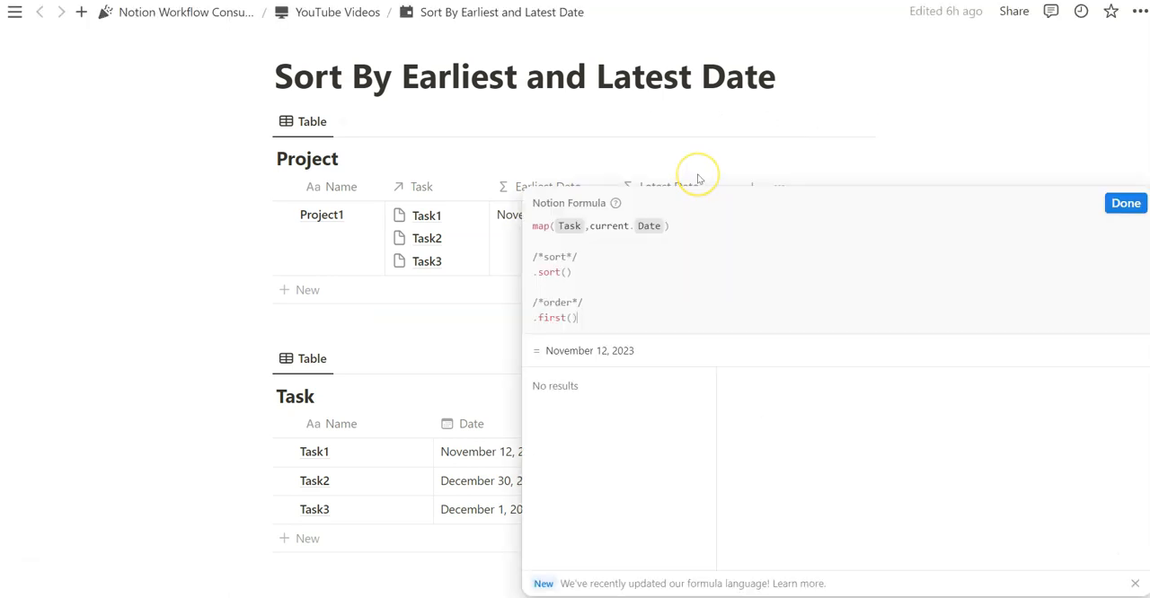
pyautogui.moveTo(689, 228)
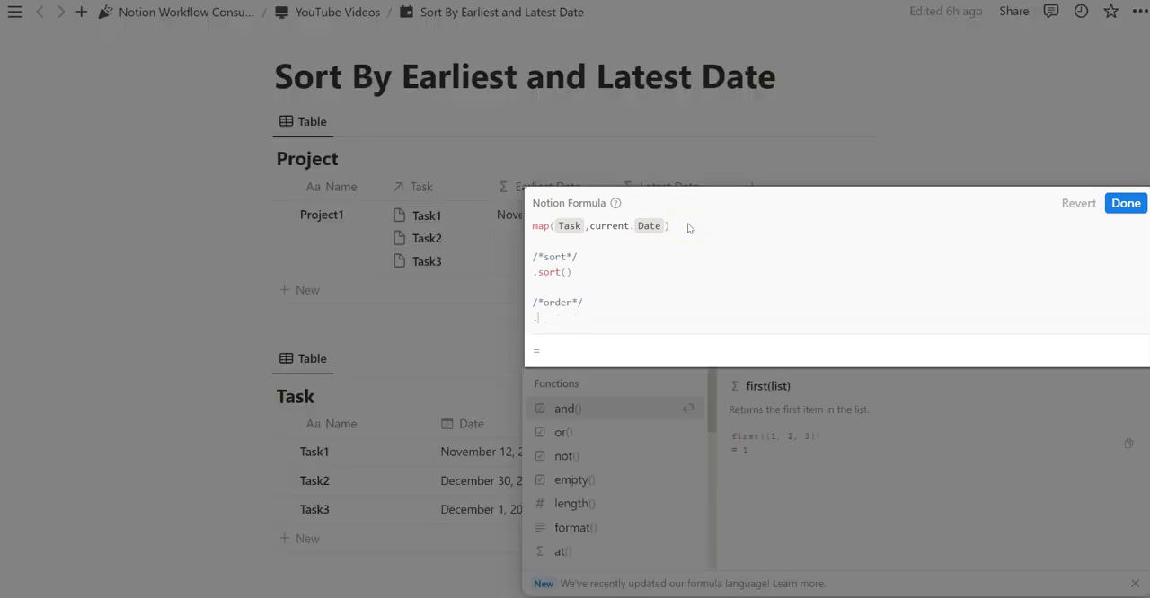
pyautogui.write('.last()')
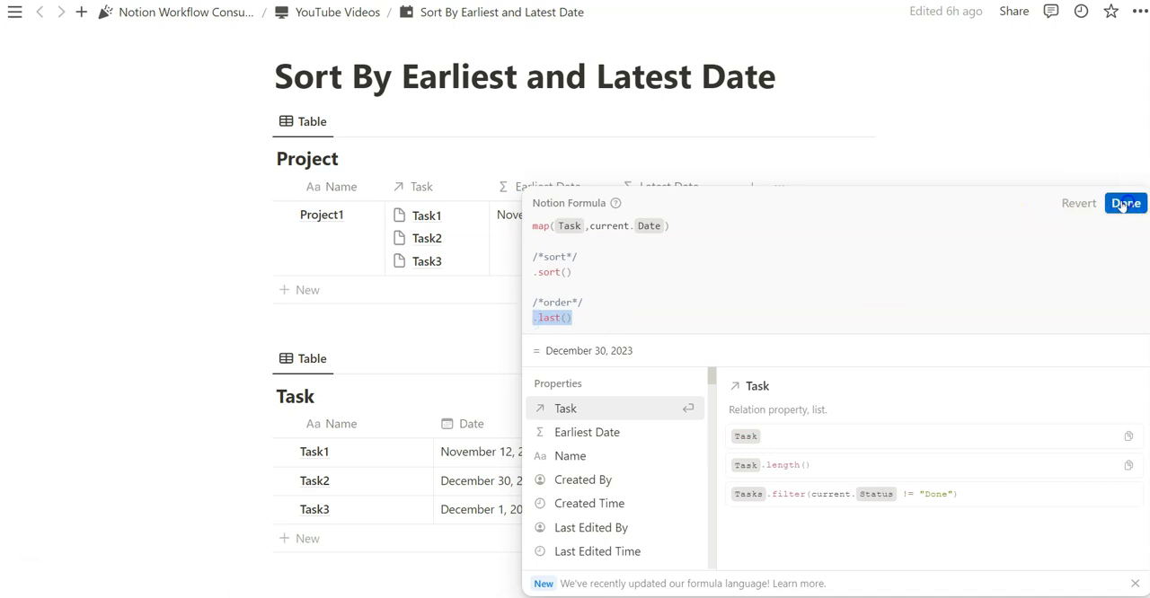
pyautogui.click(1125, 203)
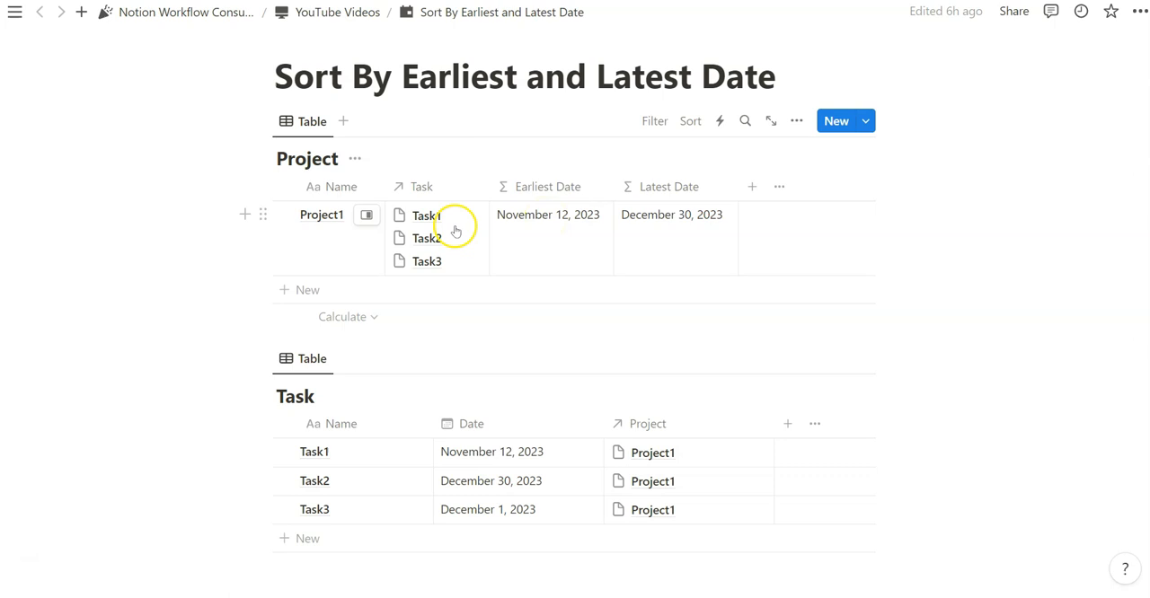
pyautogui.moveTo(343, 223)
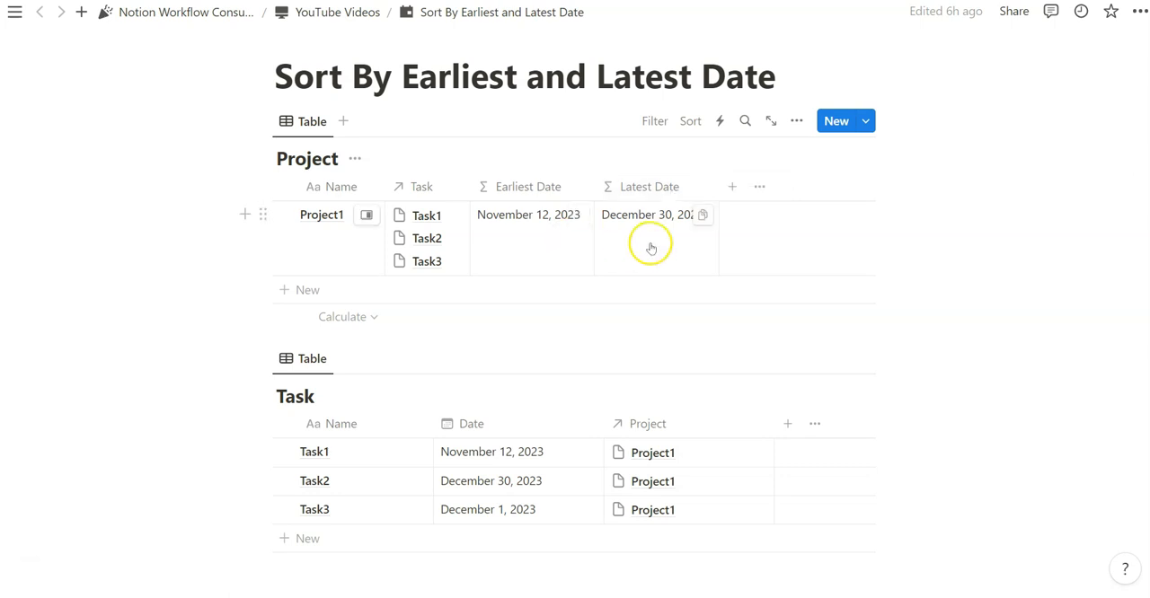
pyautogui.moveTo(602, 247)
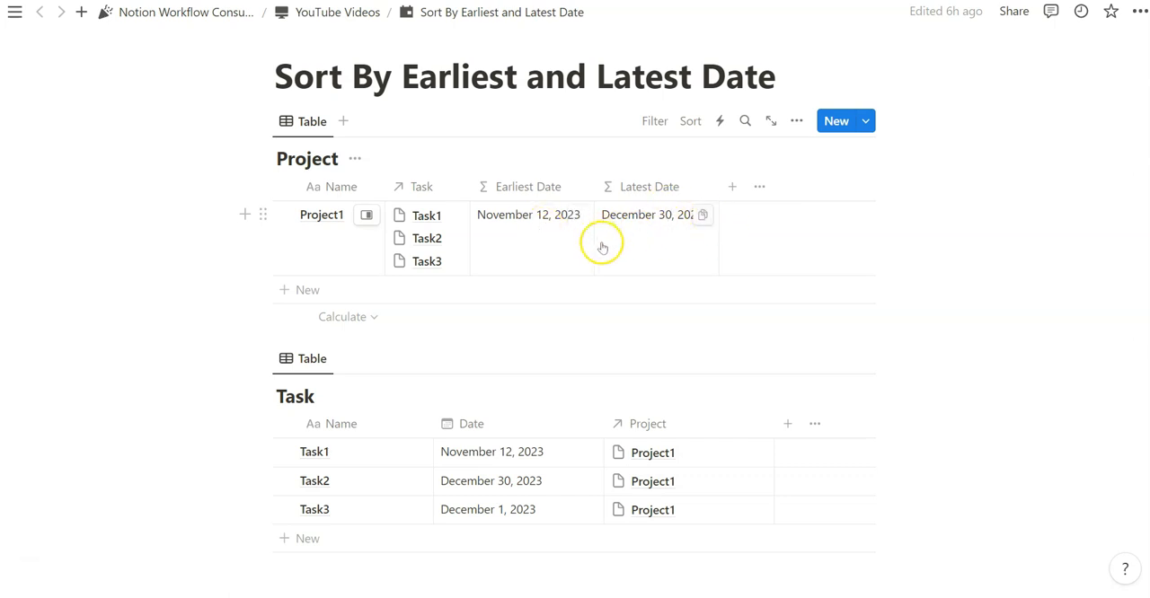
pyautogui.moveTo(657, 249)
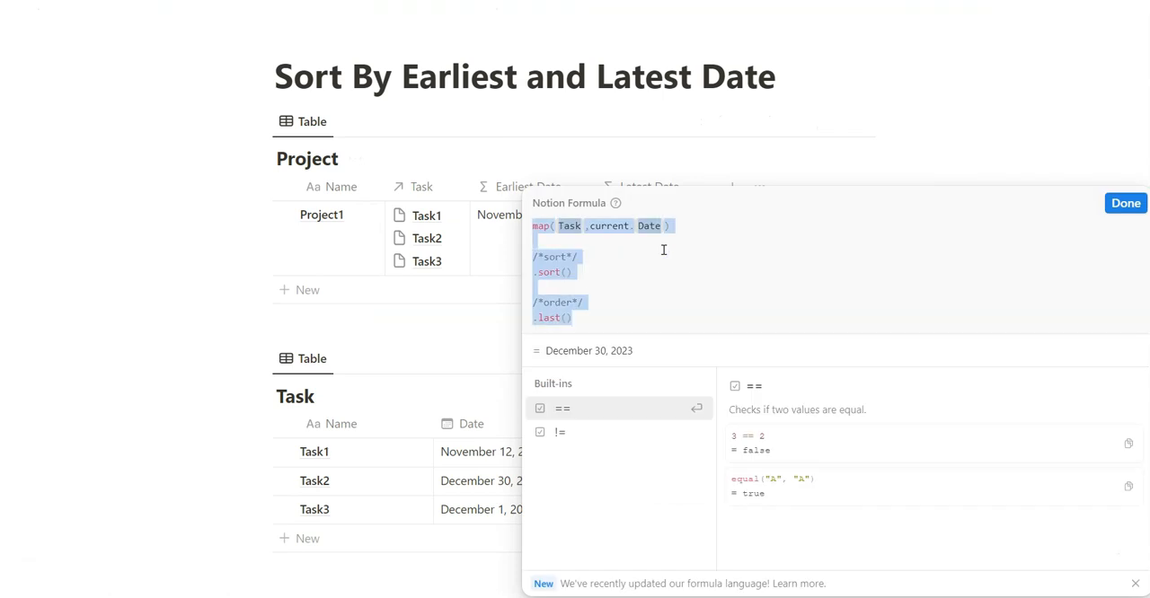
# Append the latest-date code to the Earliest Date formula after a + and save.
pyautogui.click(1124, 203)
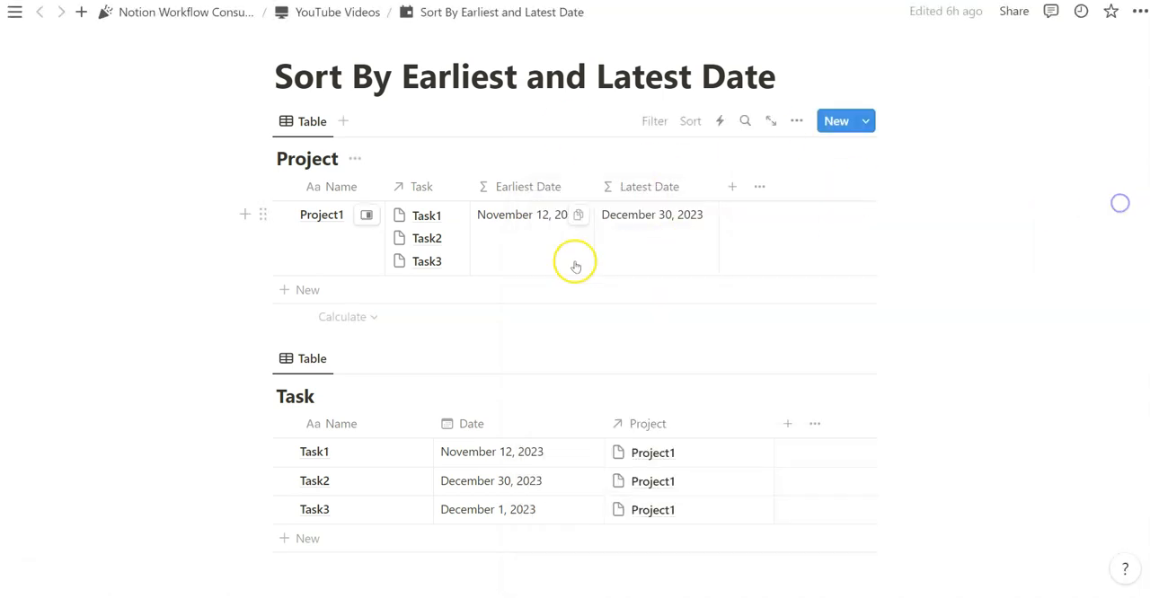
pyautogui.click(576, 265)
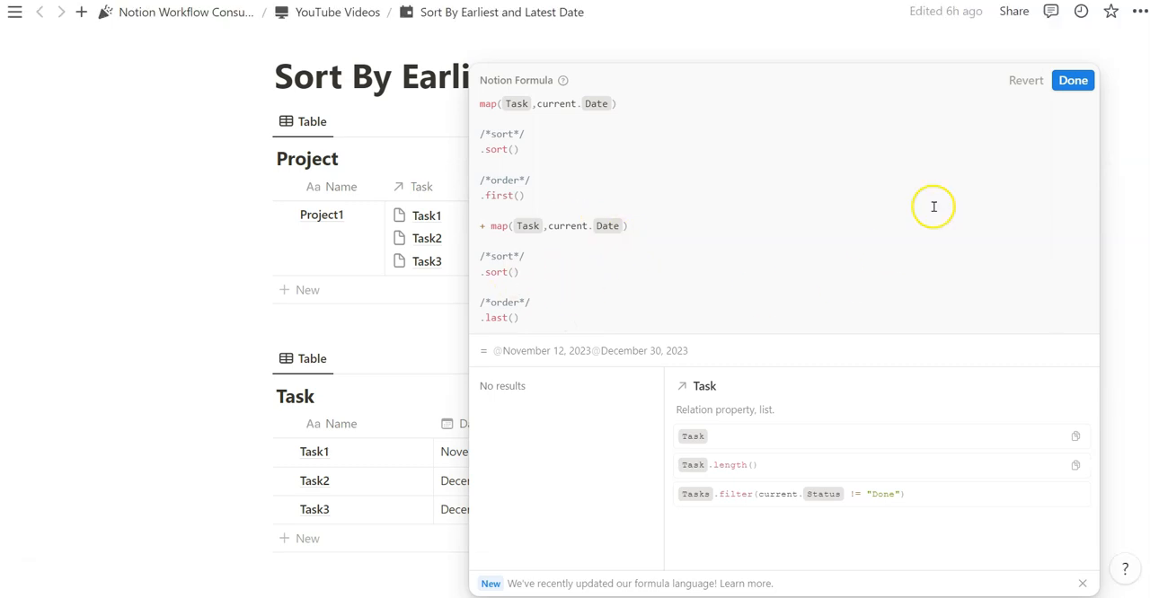
pyautogui.click(1072, 80)
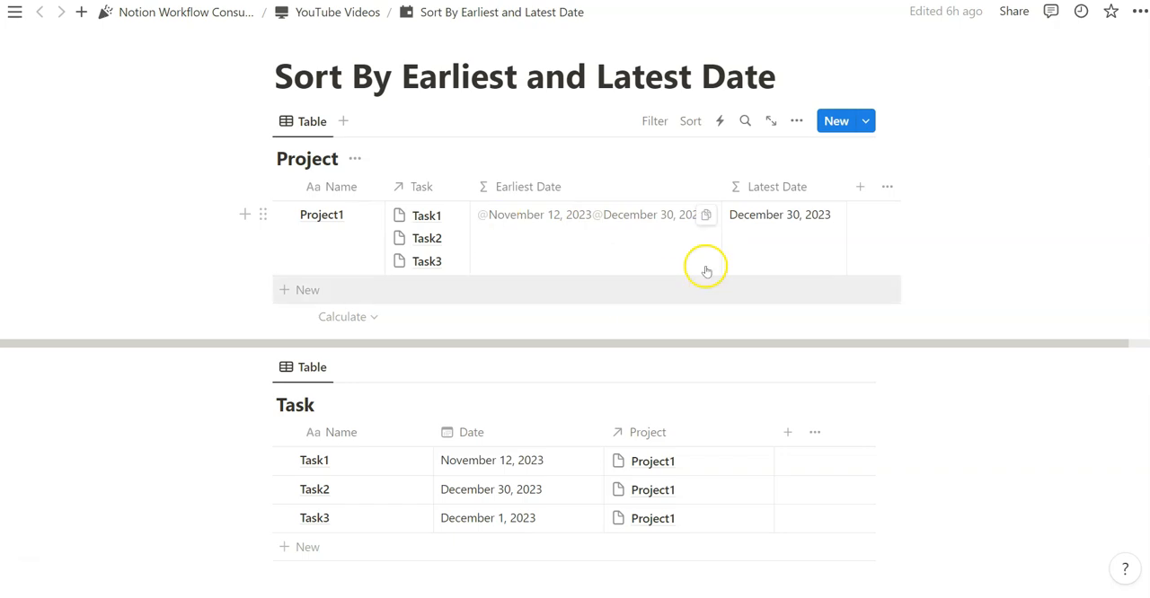
# Delete the Latest Date property from the Project table.
pyautogui.click(776, 187)
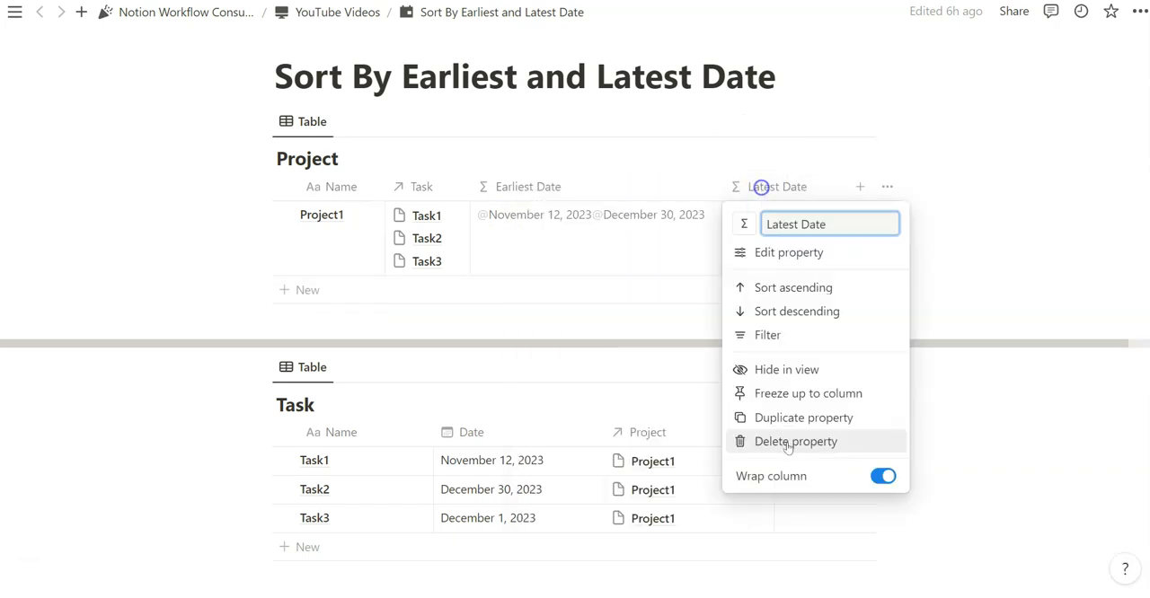
pyautogui.click(794, 441)
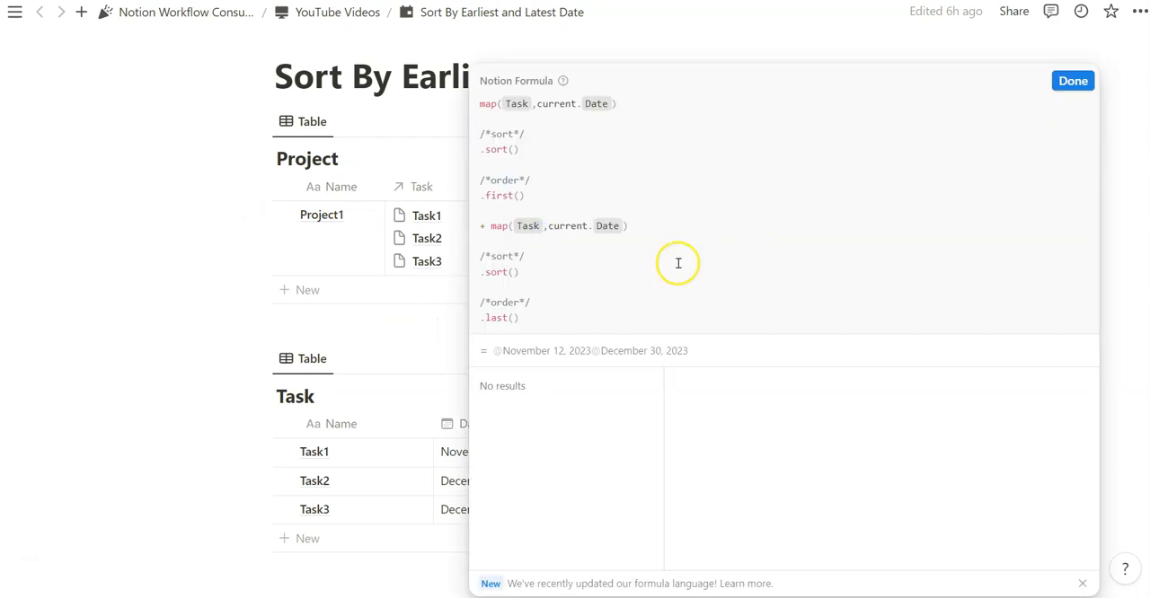
pyautogui.click(1072, 80)
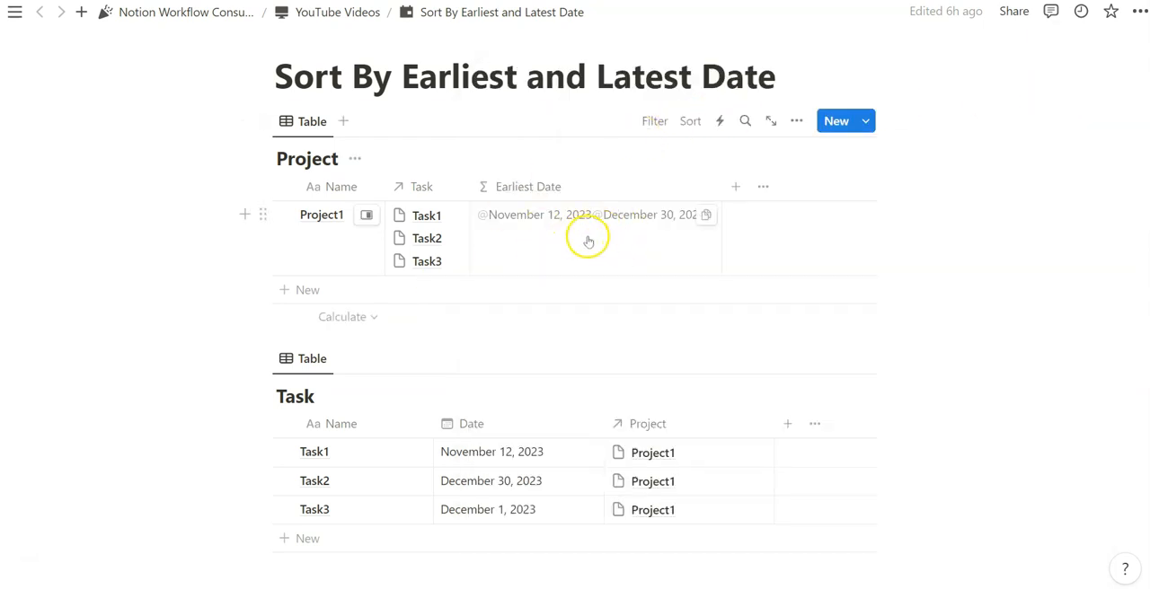
pyautogui.moveTo(568, 243)
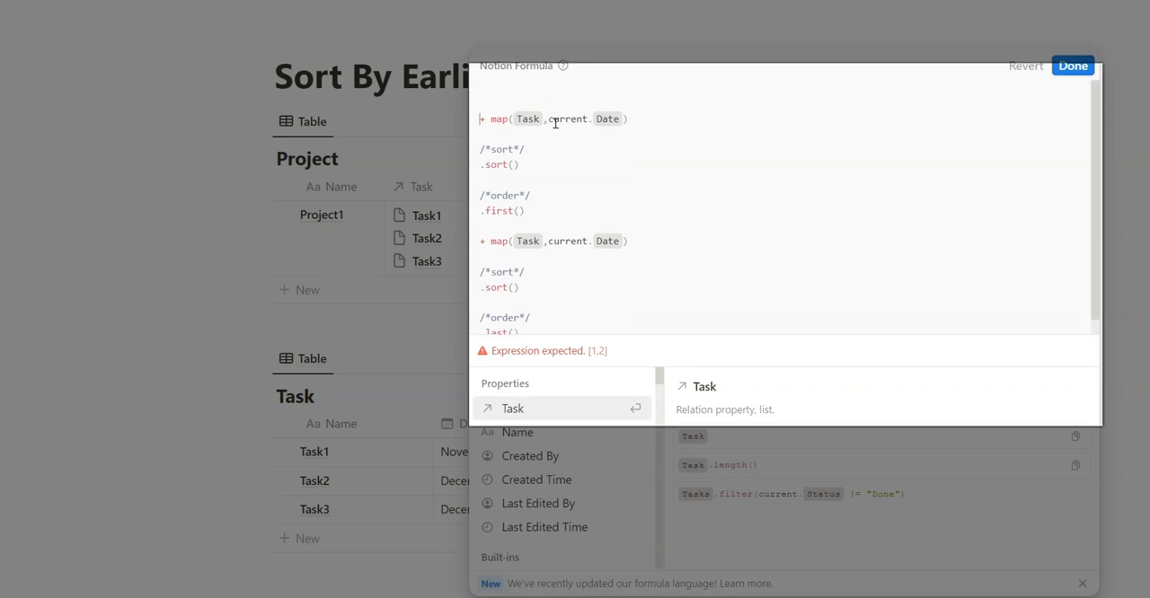
# Prefix the two map() calls with "Earliest Date: " and " Latest Date: " labels and save.
pyautogui.write('"Earliest')
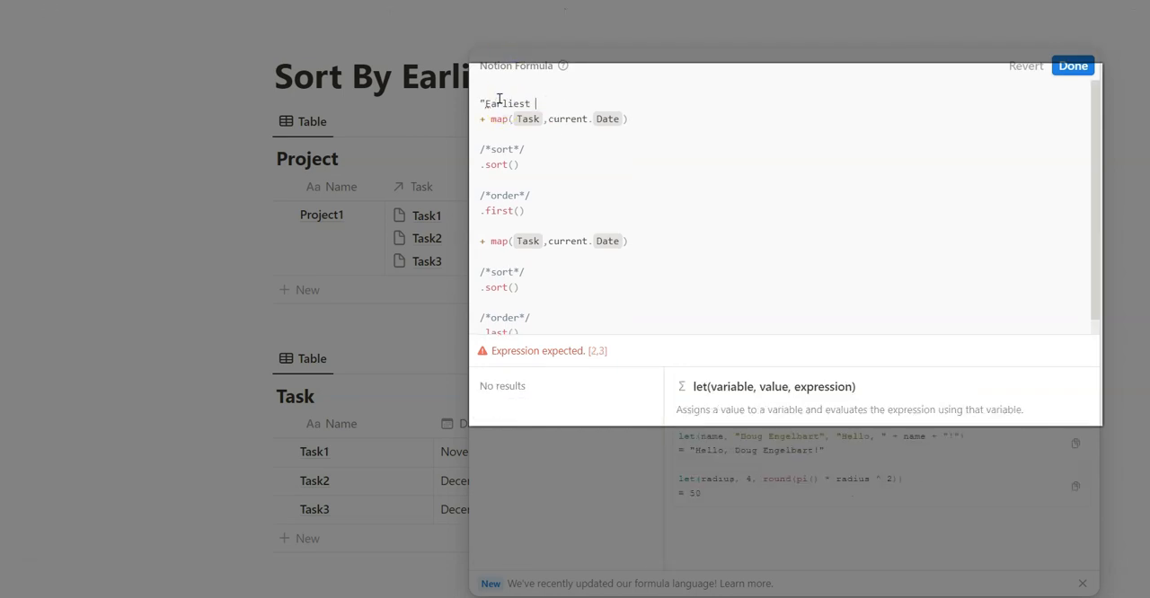
pyautogui.write('Date')
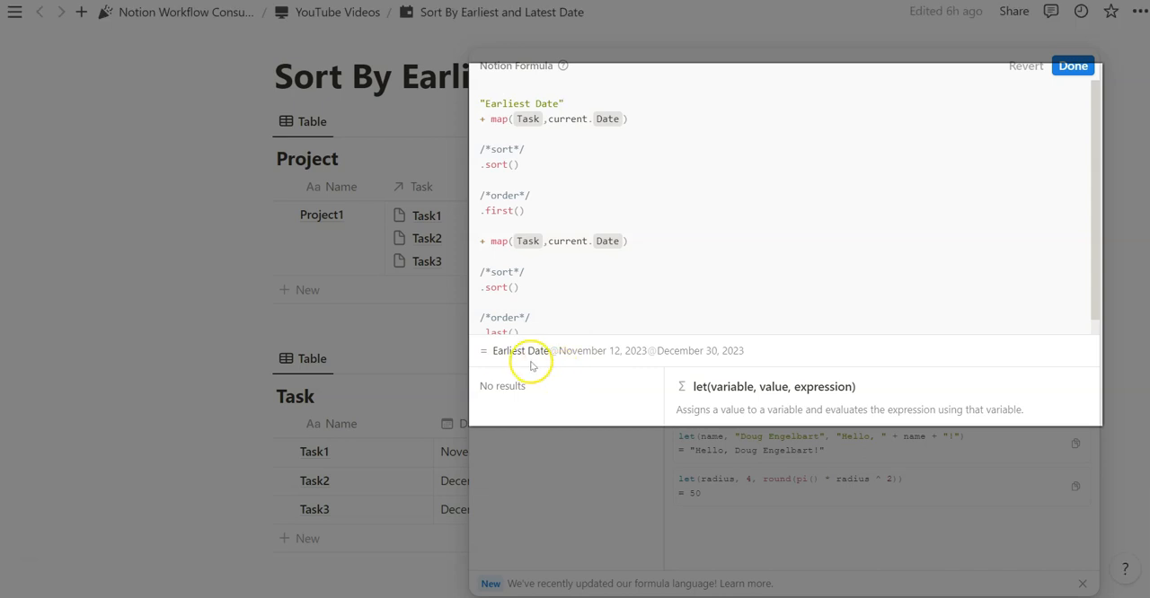
pyautogui.moveTo(553, 108)
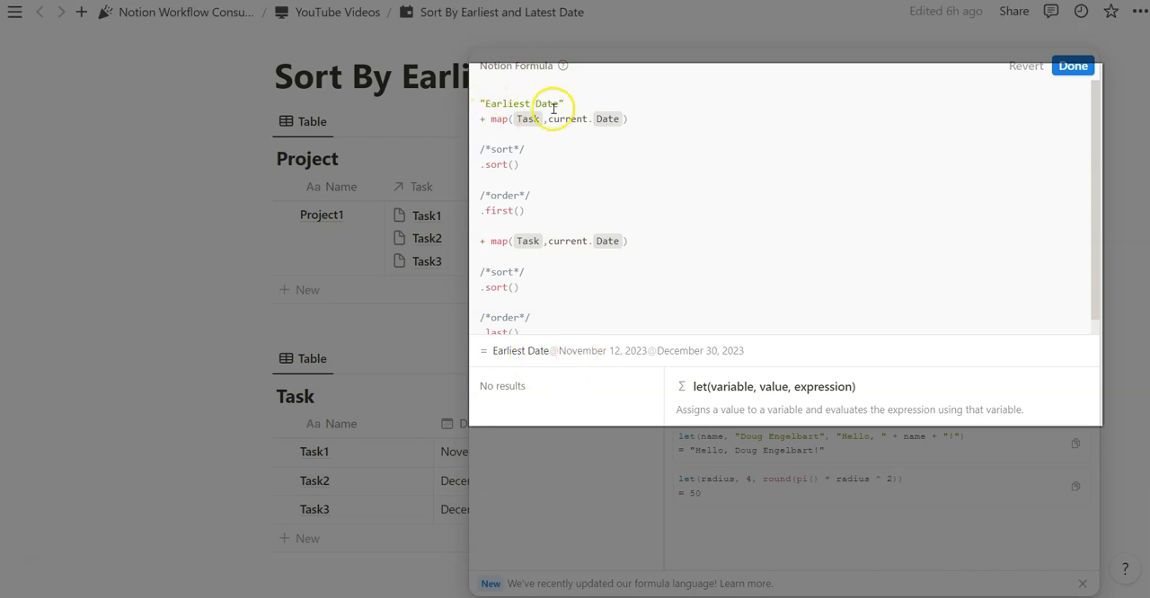
pyautogui.click(527, 118)
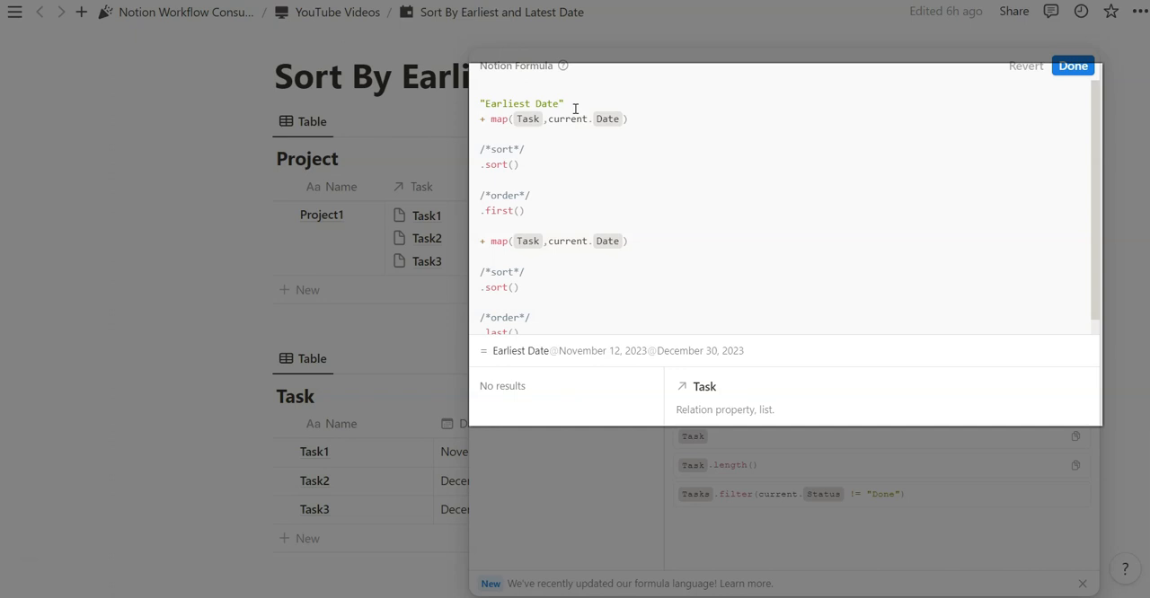
pyautogui.click(563, 103)
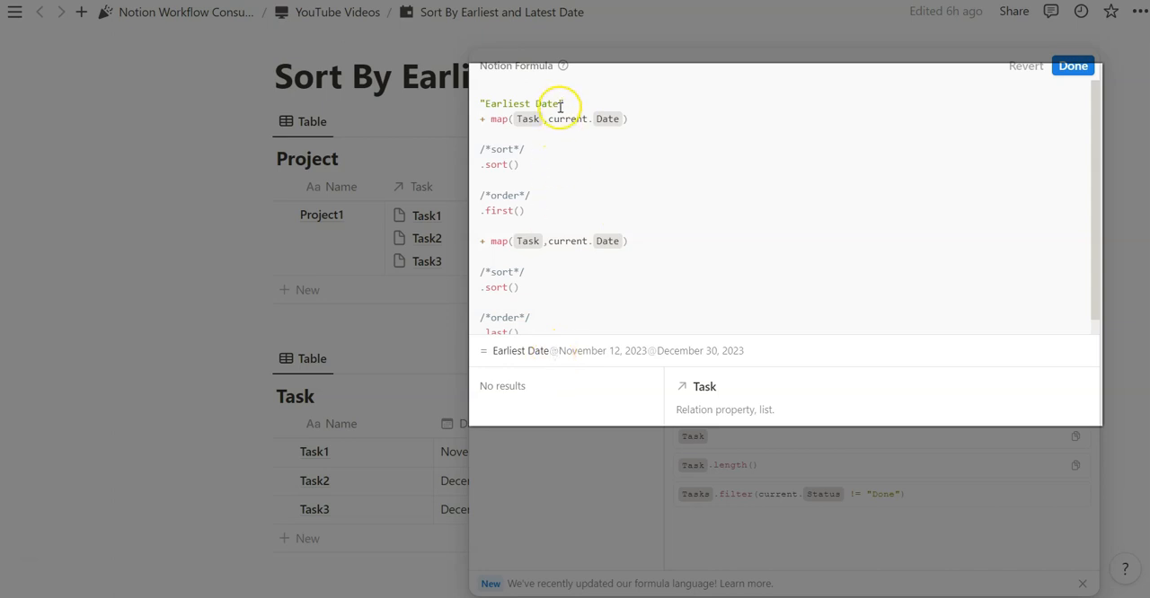
pyautogui.write(':')
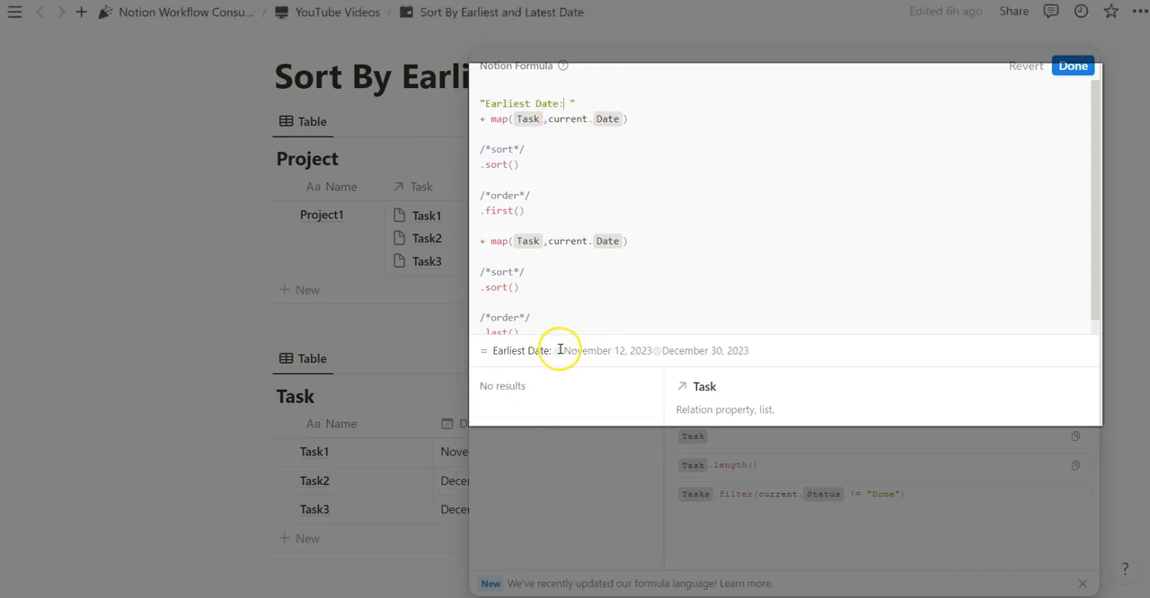
pyautogui.moveTo(654, 350)
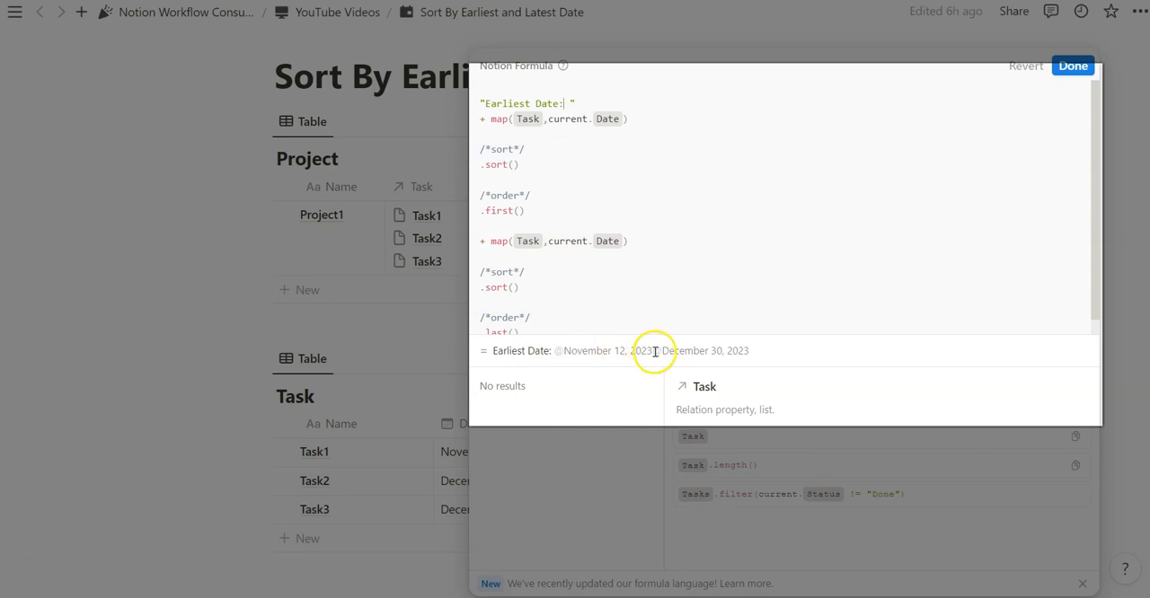
pyautogui.moveTo(510, 262)
pyautogui.write('+ " Latest Date: "')
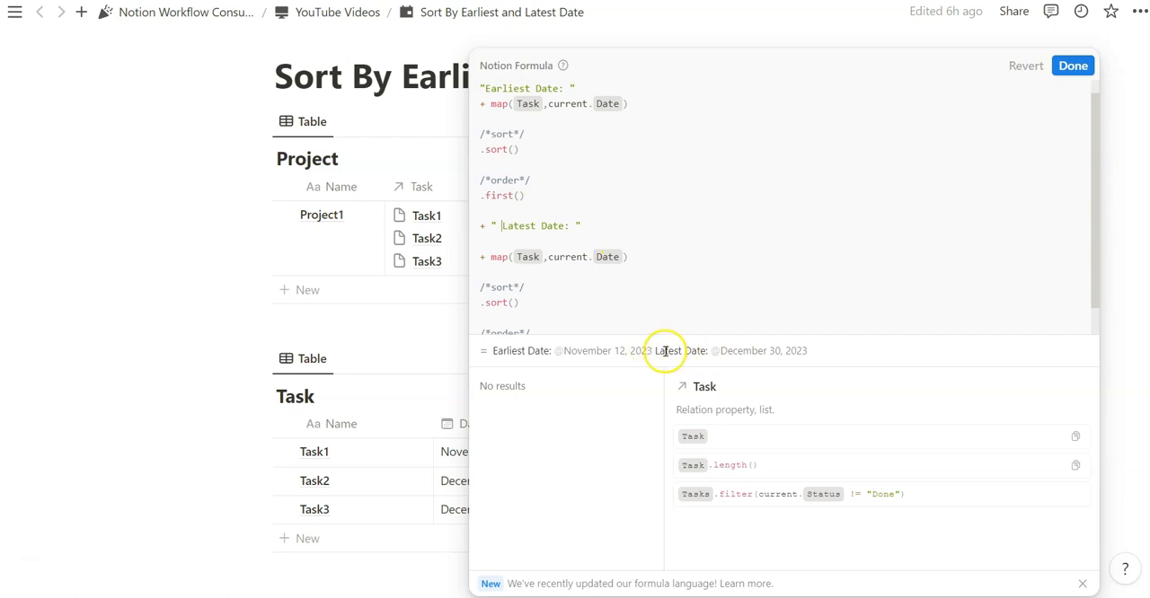
pyautogui.click(1072, 65)
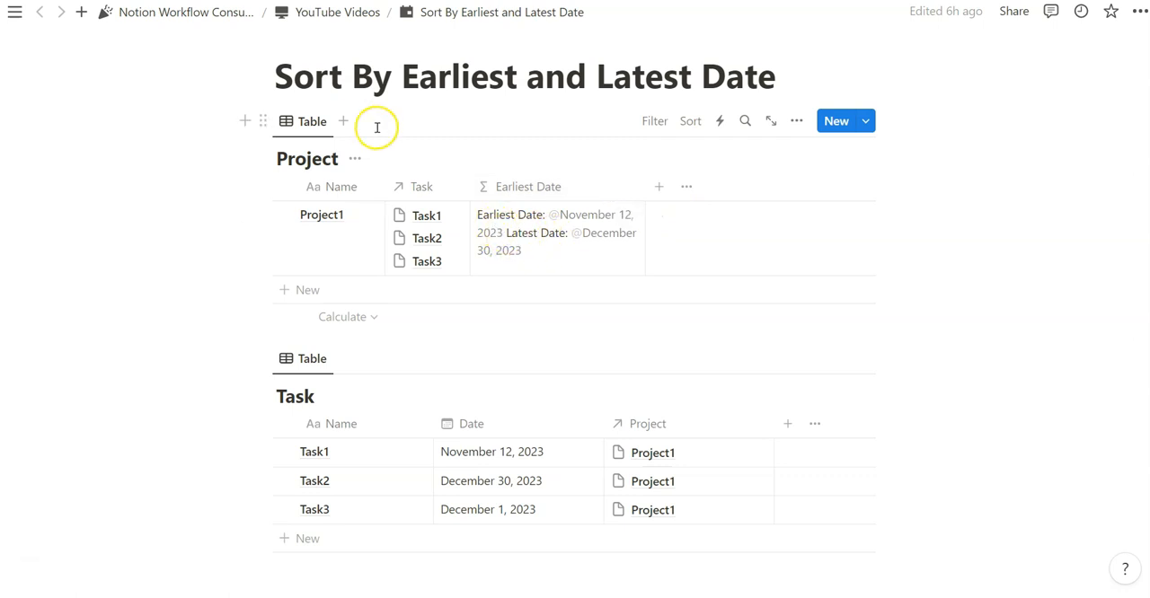
# Add a Gallery view to Project and insert + "\n" before the Latest Date label.
pyautogui.click(320, 214)
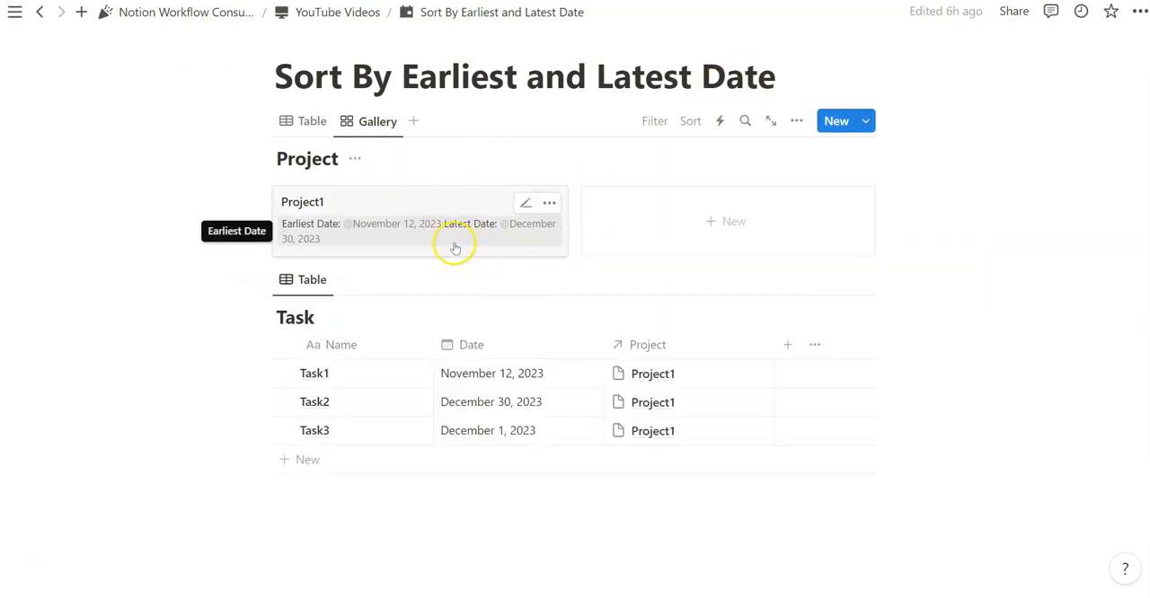
pyautogui.click(311, 120)
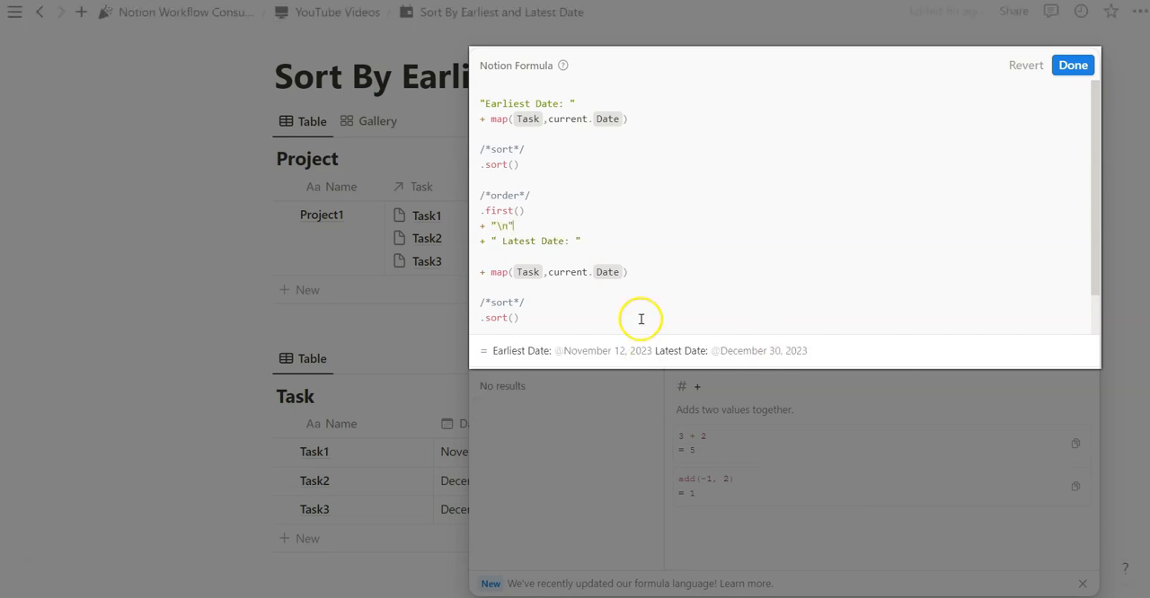
# Delete the leading space in " Latest Date: " and save the formula.
pyautogui.doubleClick(496, 225)
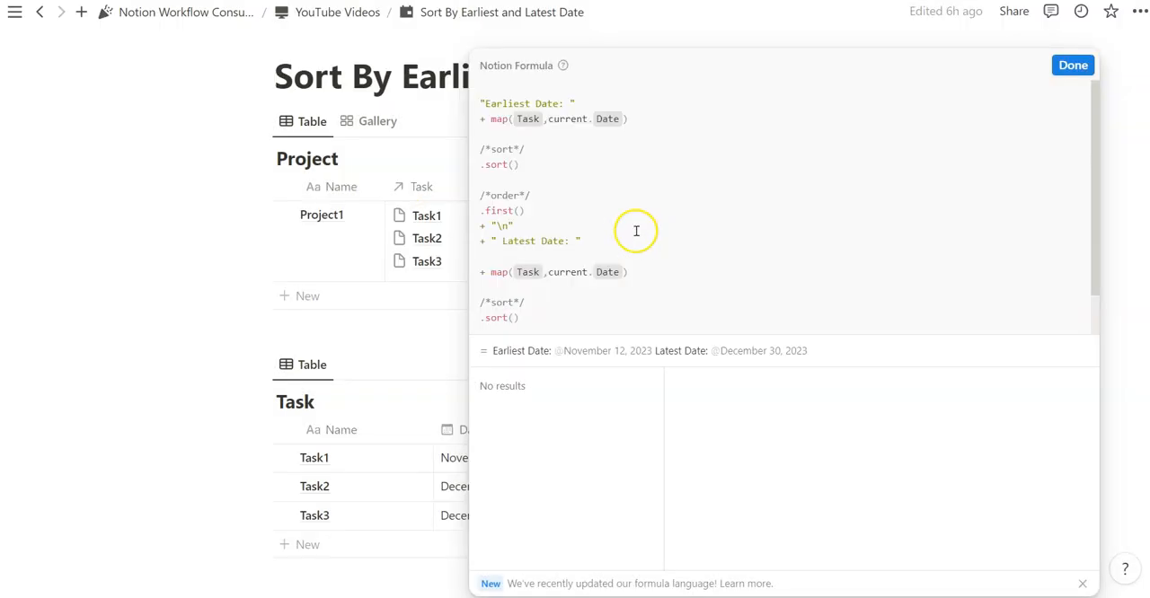
pyautogui.click(1071, 65)
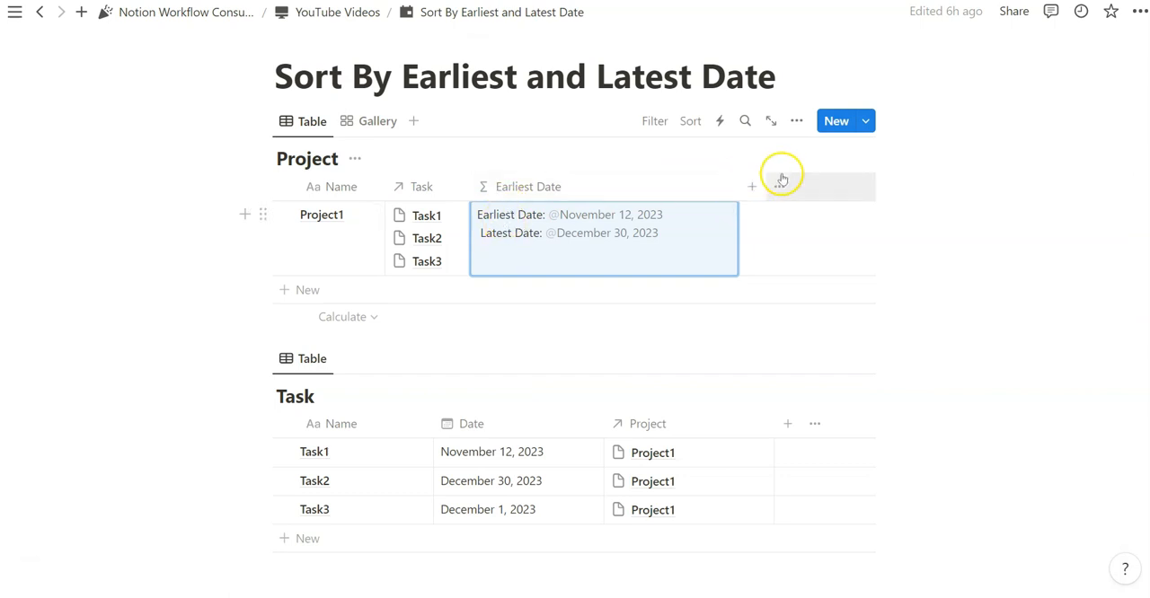
pyautogui.click(604, 238)
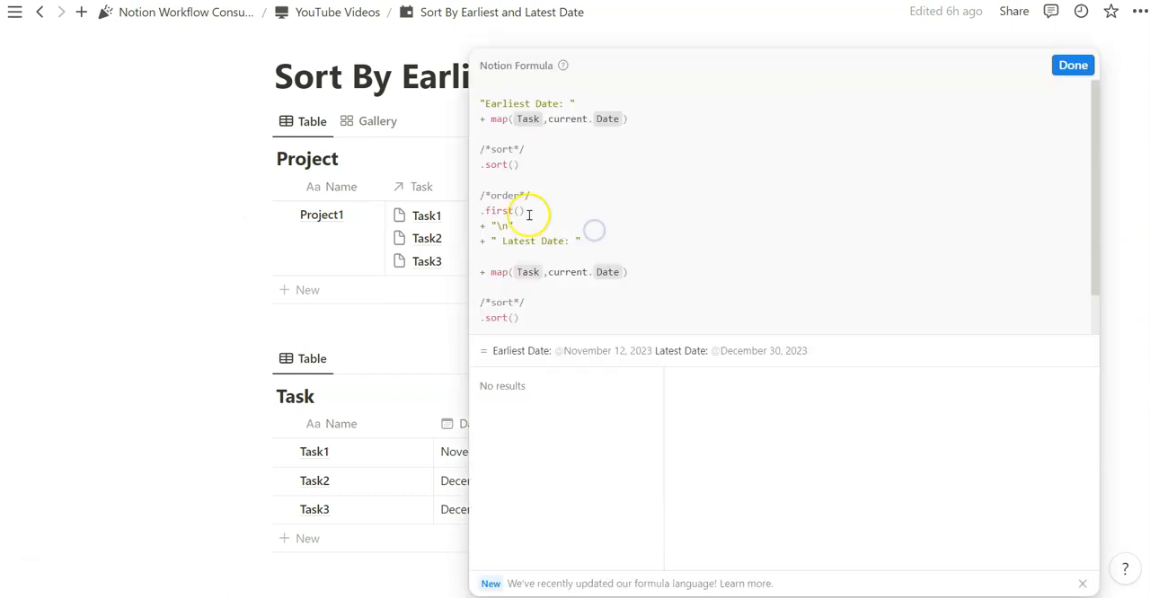
pyautogui.click(1072, 65)
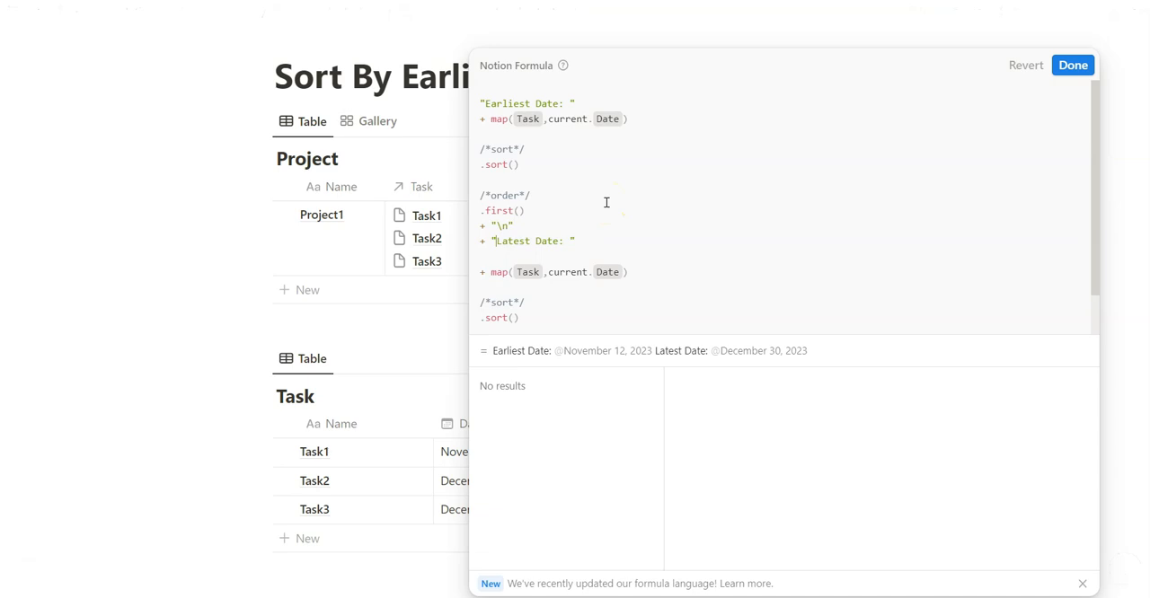
pyautogui.click(1072, 64)
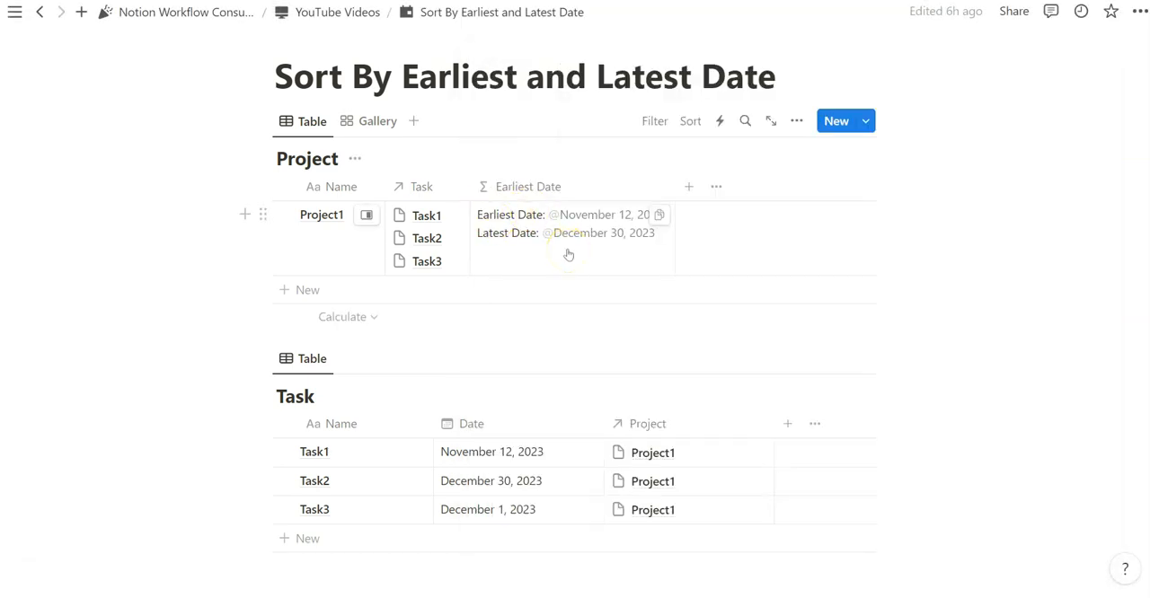
# Reopen and close the Earliest Date formula to confirm both dates show on separate lines.
pyautogui.click(568, 254)
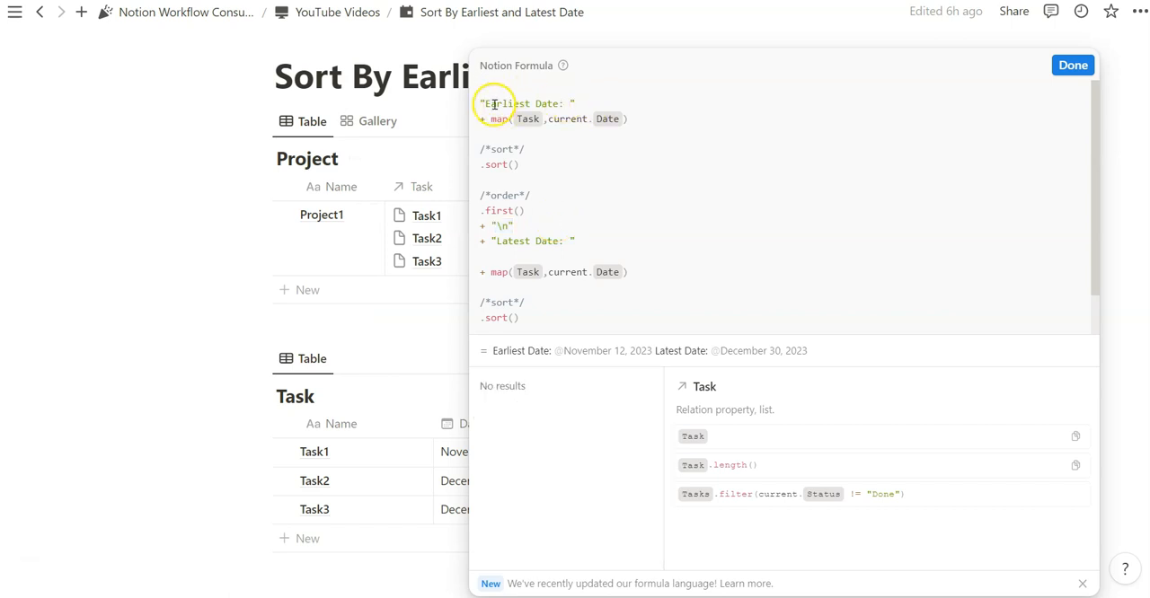
pyautogui.moveTo(600, 394)
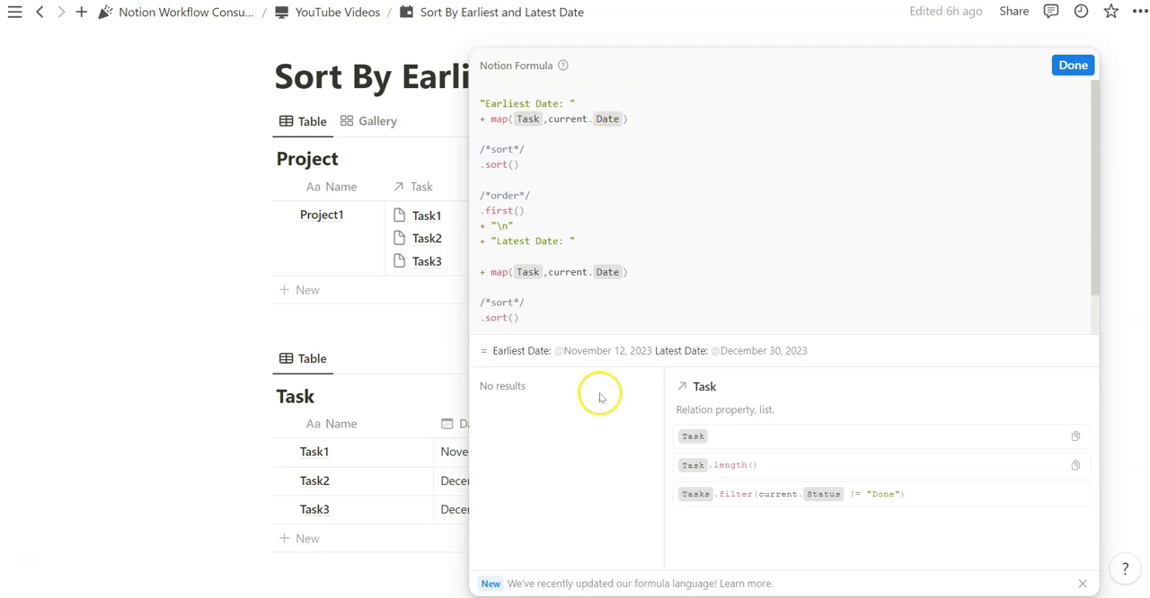
pyautogui.click(1072, 65)
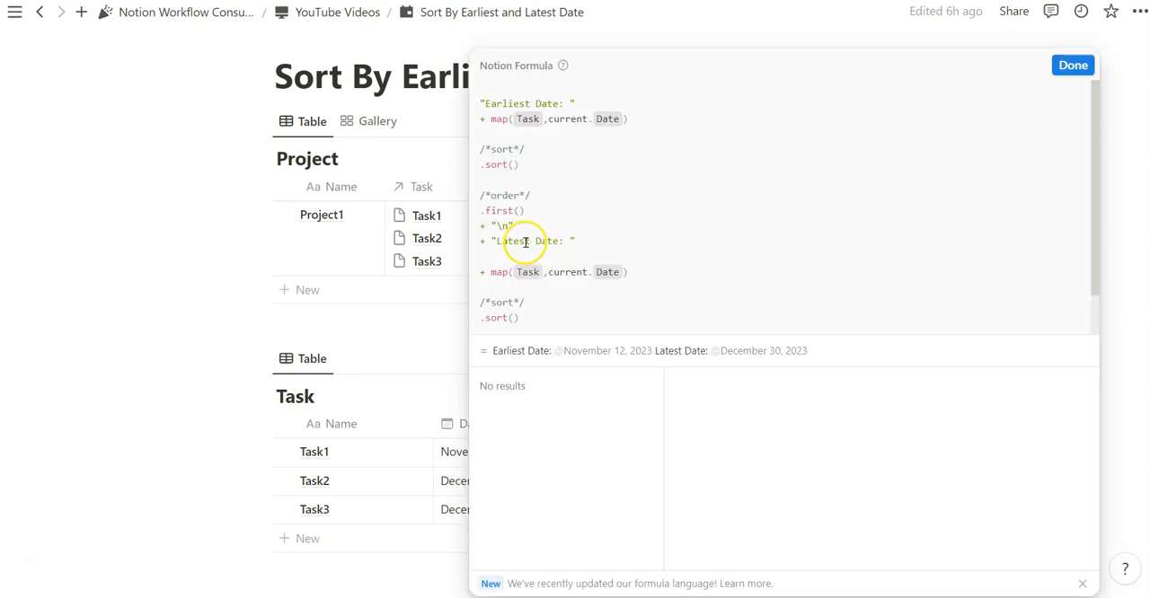
pyautogui.click(1072, 65)
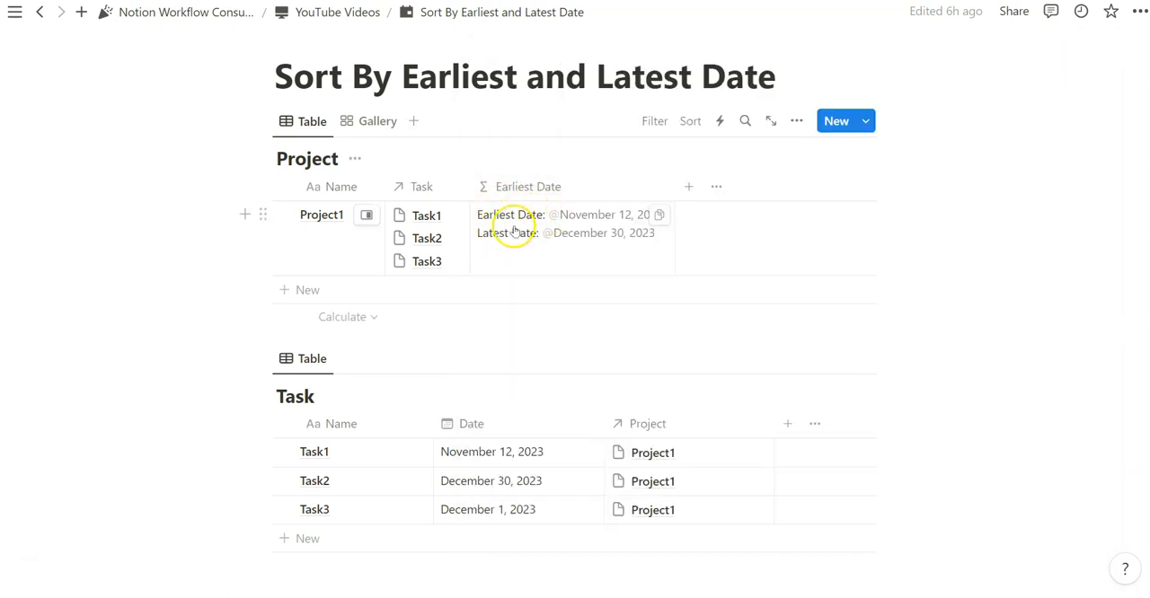
pyautogui.click(512, 215)
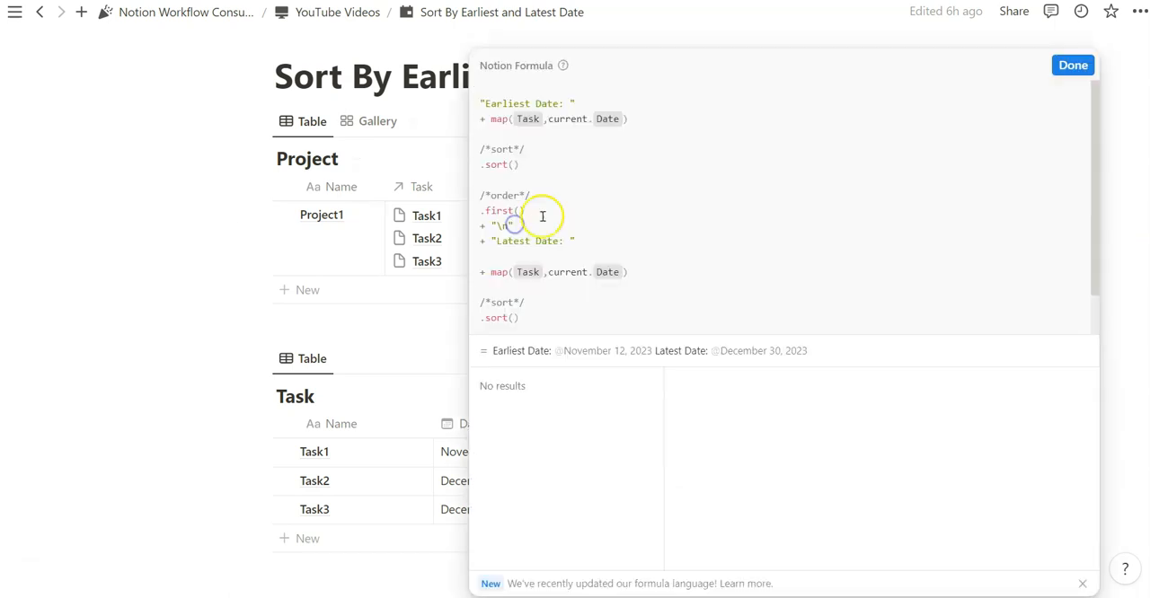
pyautogui.click(1072, 64)
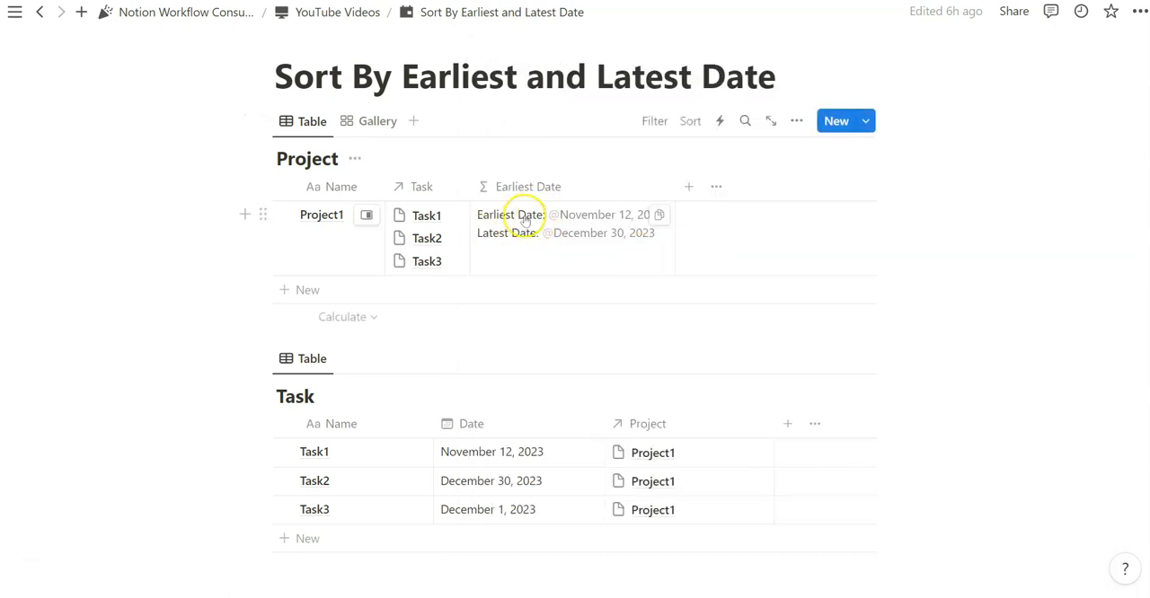
pyautogui.click(377, 121)
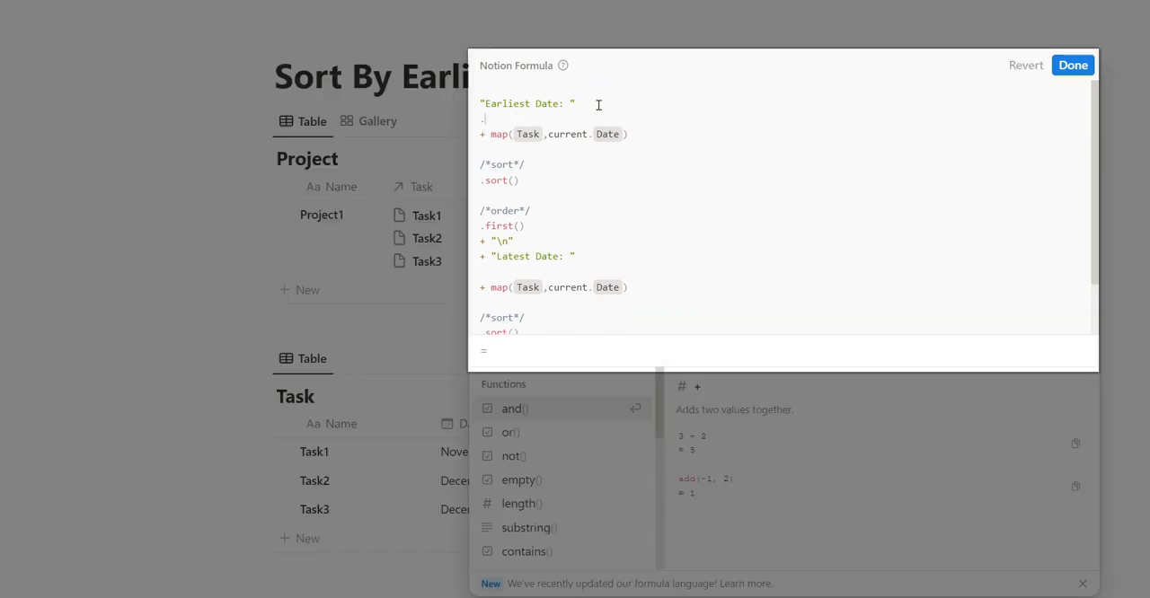
# Style the "Earliest Date: " label with .style("b","u","blue").
pyautogui.write('style(')
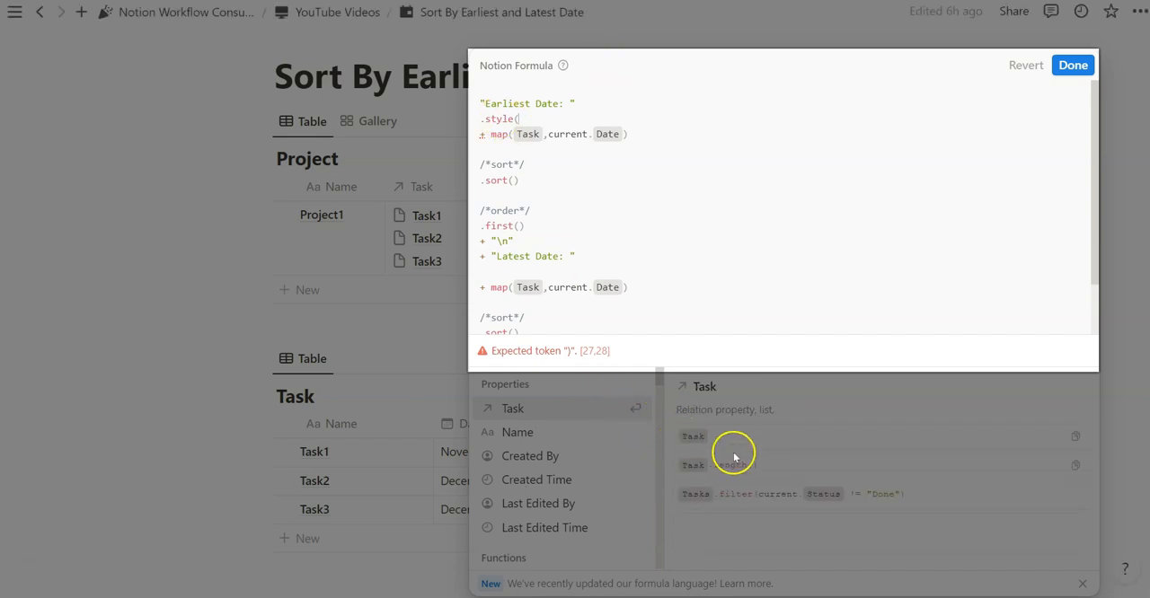
pyautogui.click(517, 432)
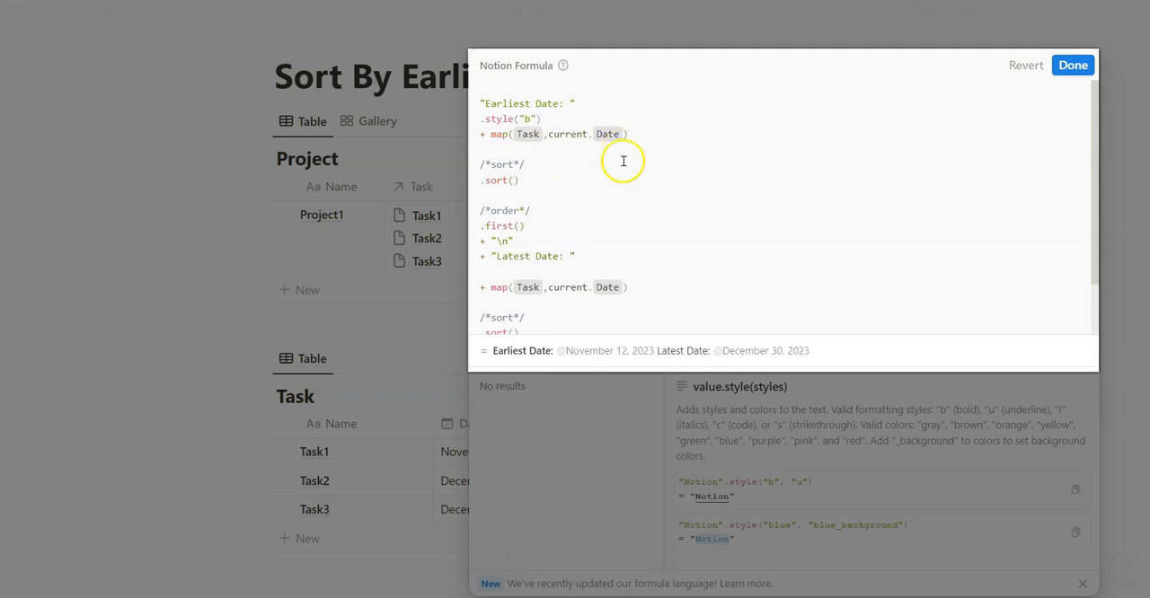
pyautogui.doubleClick(520, 351)
pyautogui.write(',"')
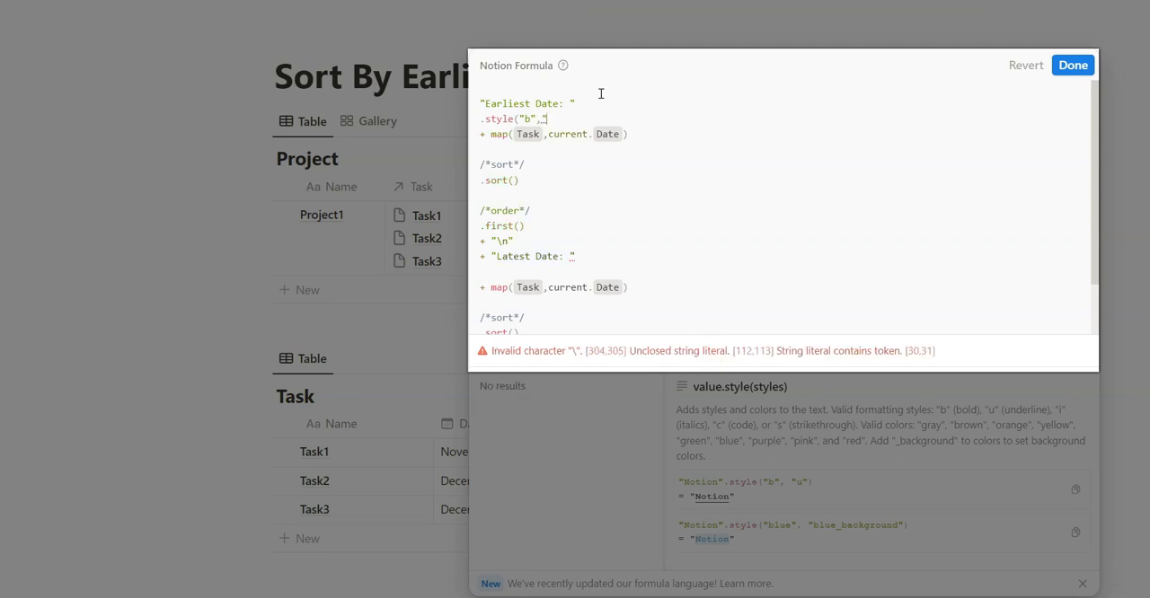
pyautogui.write('u")')
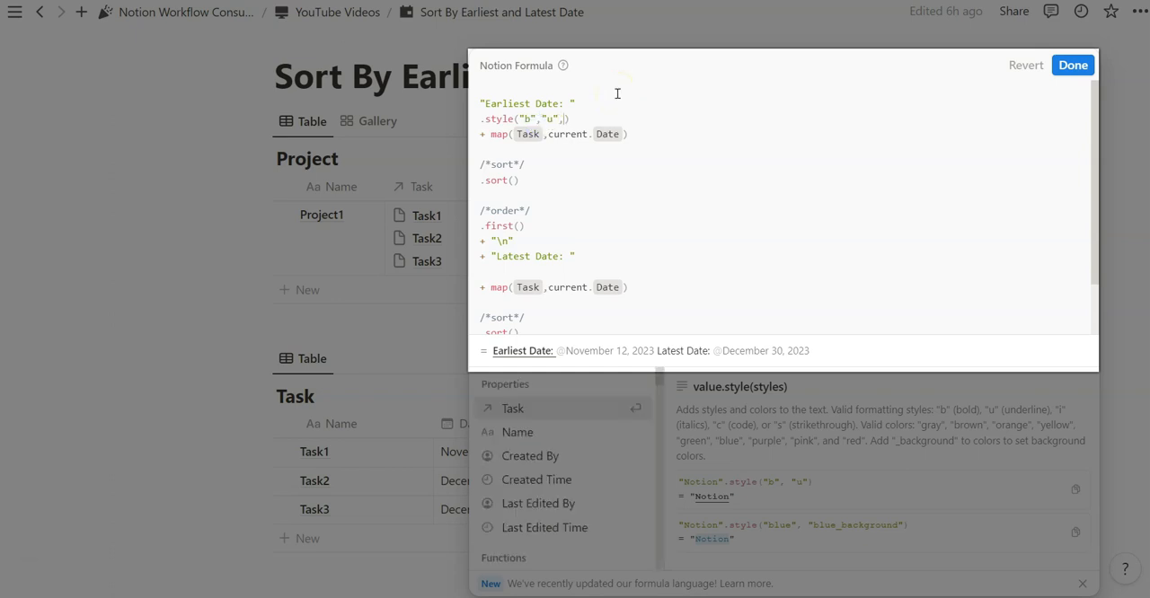
pyautogui.write('"blu')
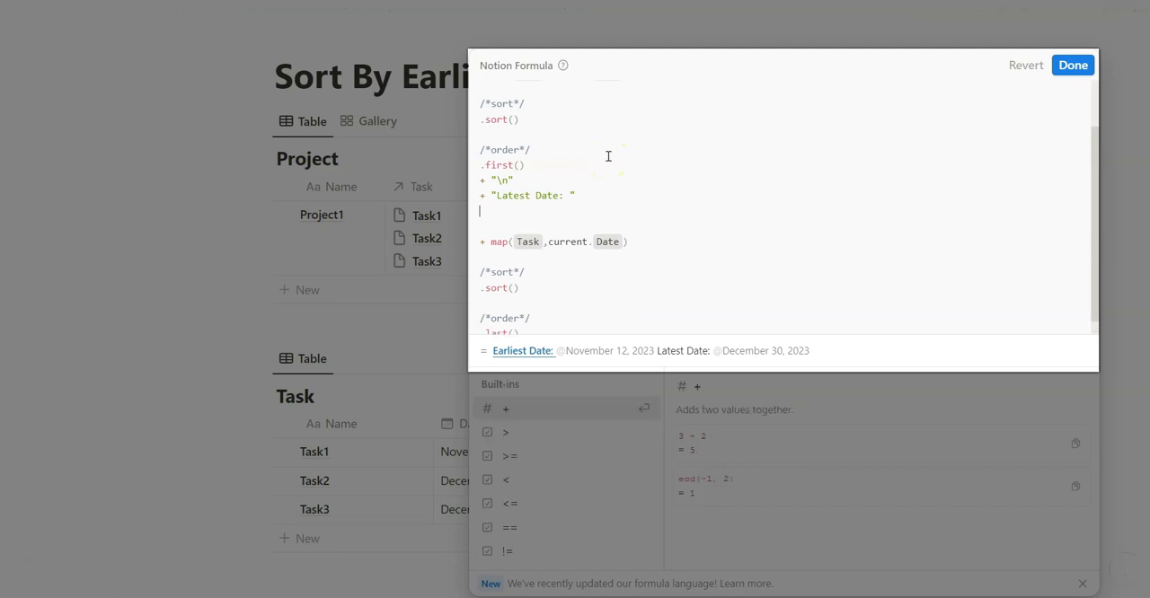
# Style the "Latest Date: " label with .style("b","u","red") and save the formula.
pyautogui.write('.style("b","u","r")')
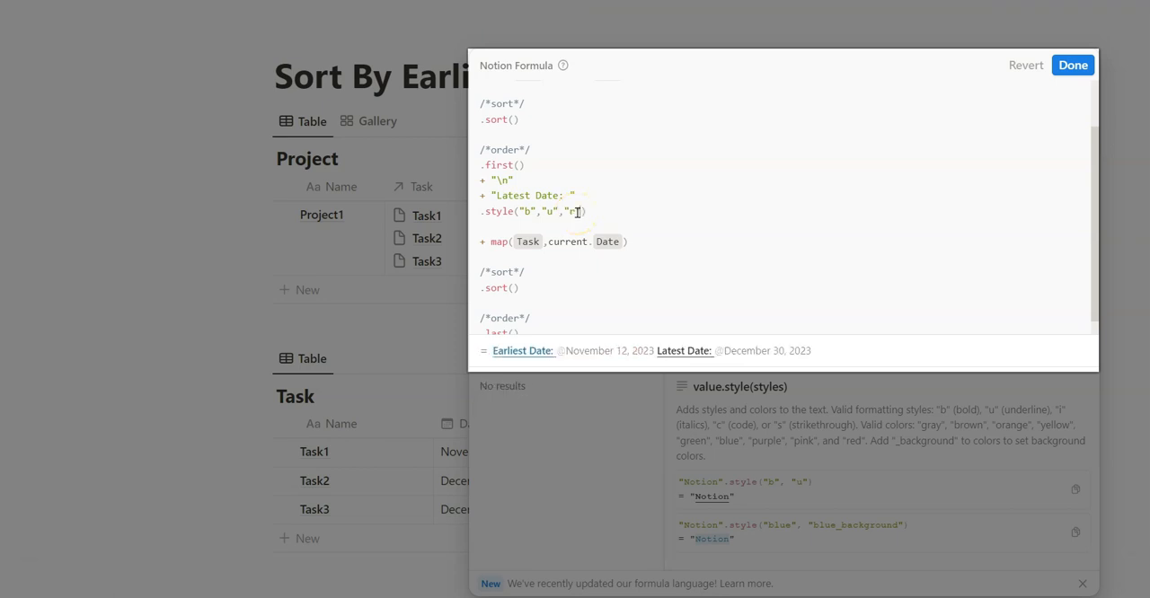
pyautogui.write('ed')
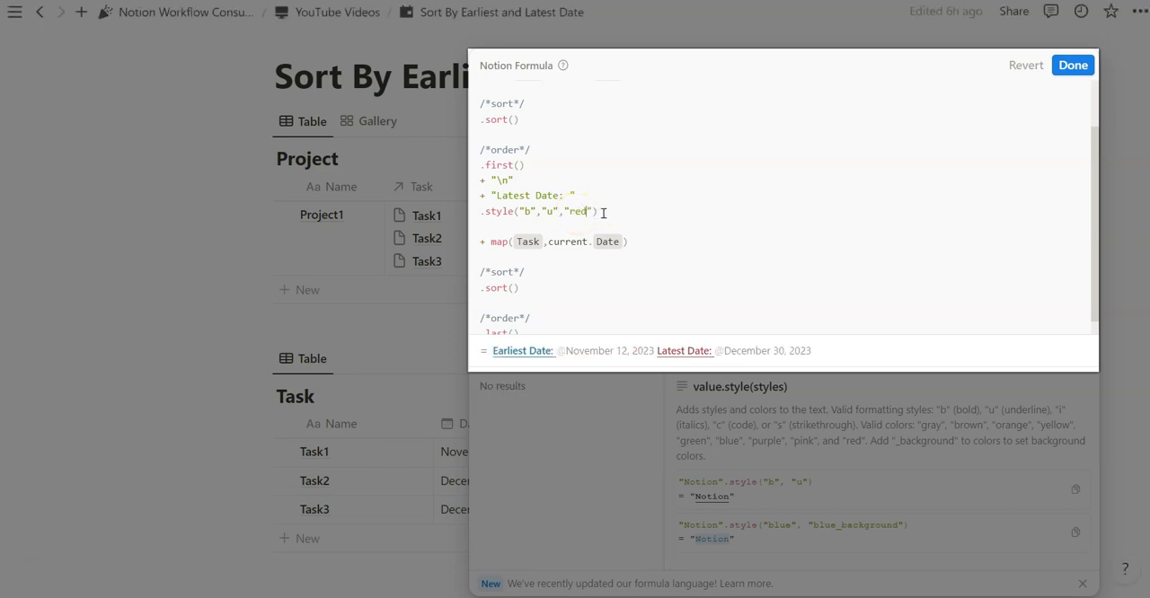
pyautogui.click(1071, 65)
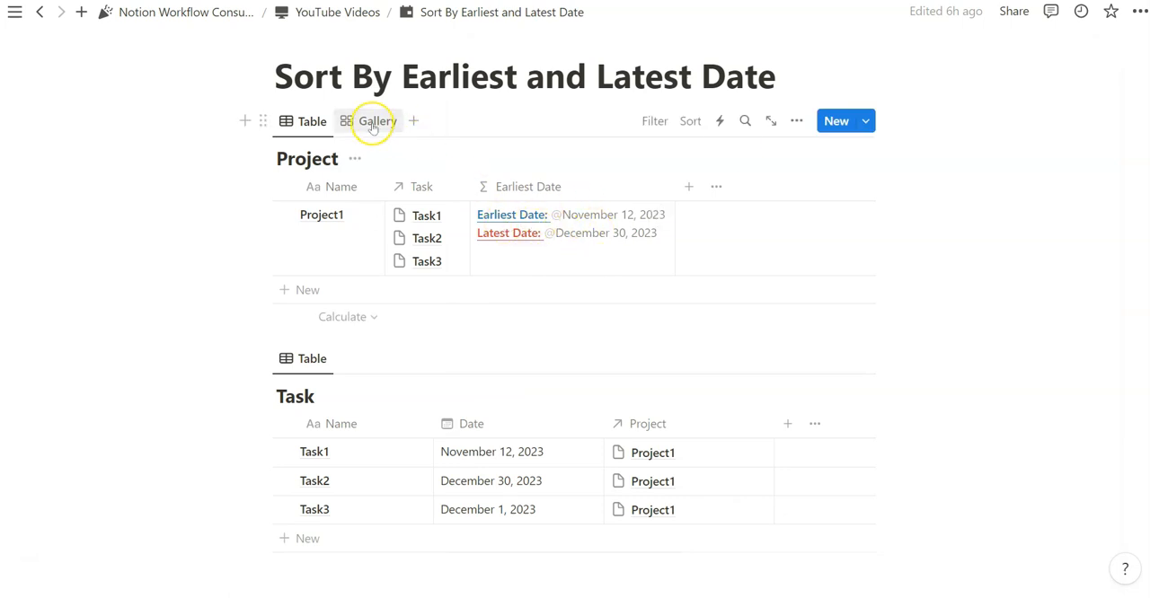
pyautogui.click(377, 122)
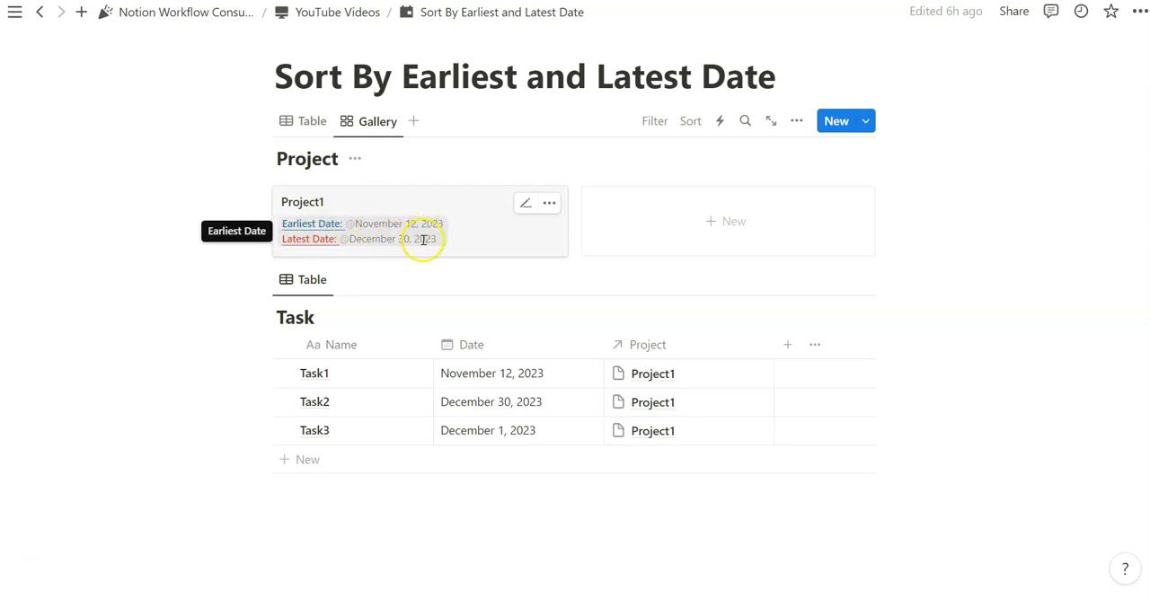
pyautogui.click(311, 120)
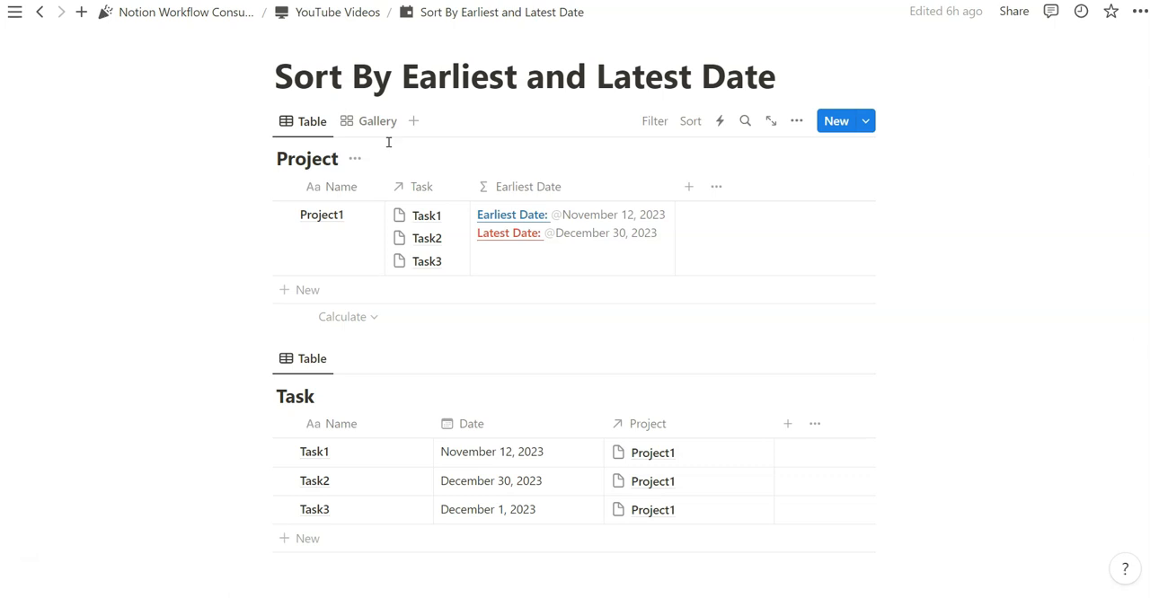
pyautogui.moveTo(72, 200)
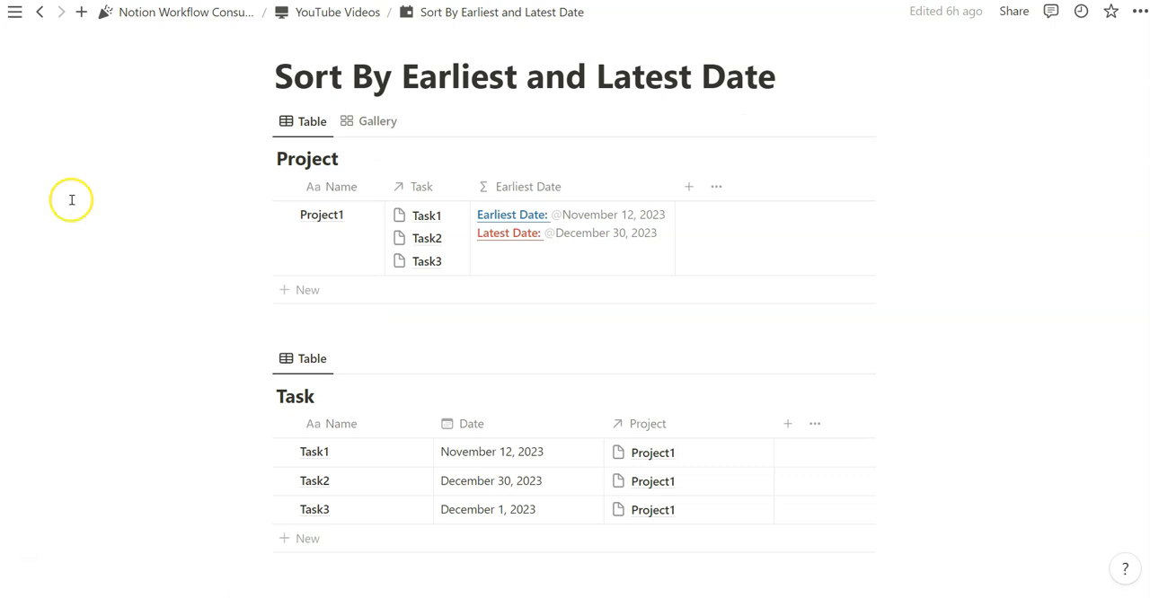